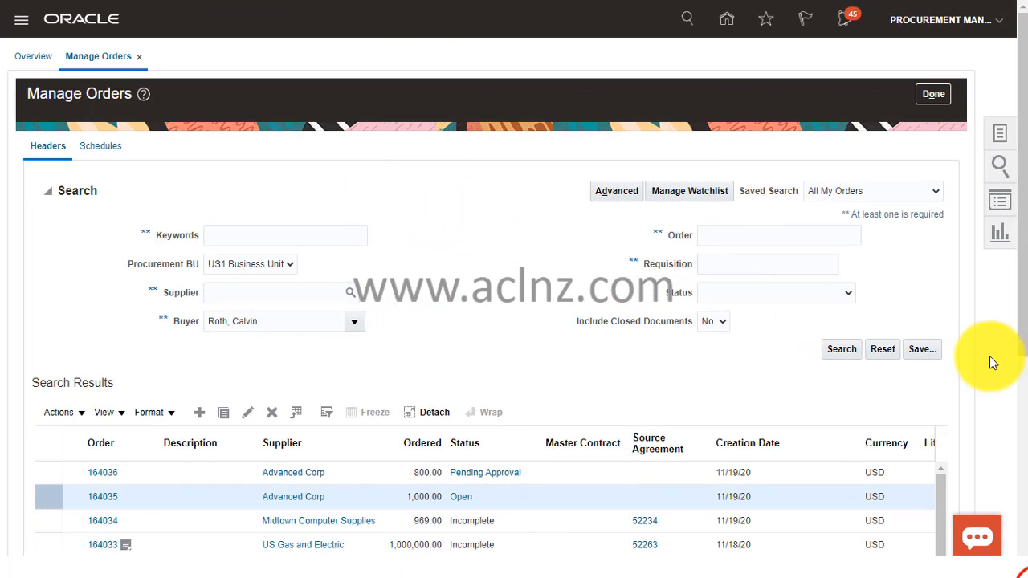
Select pending order 164036 in the results and open it via its order number link
click(103, 473)
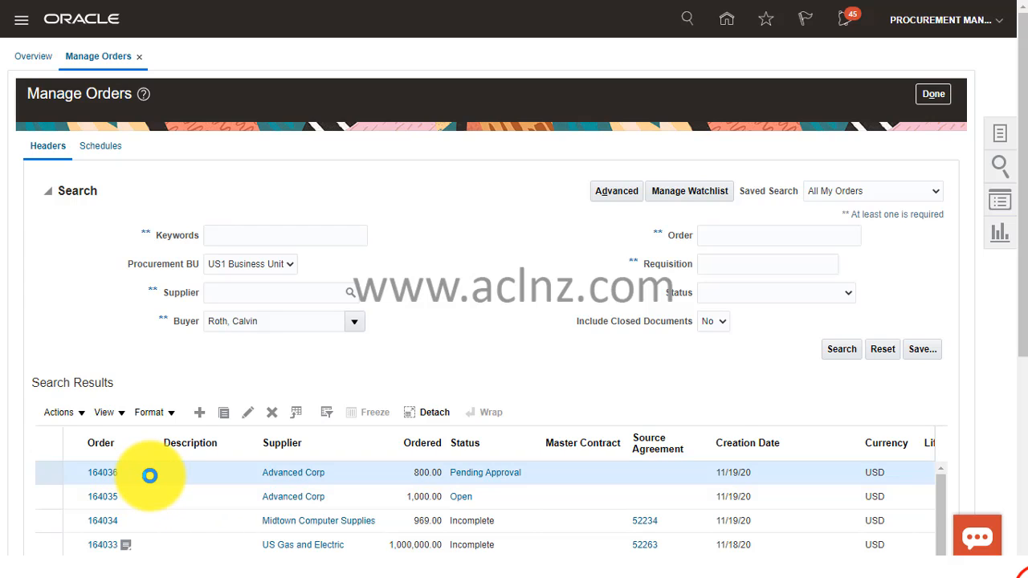
mouse_move(666, 360)
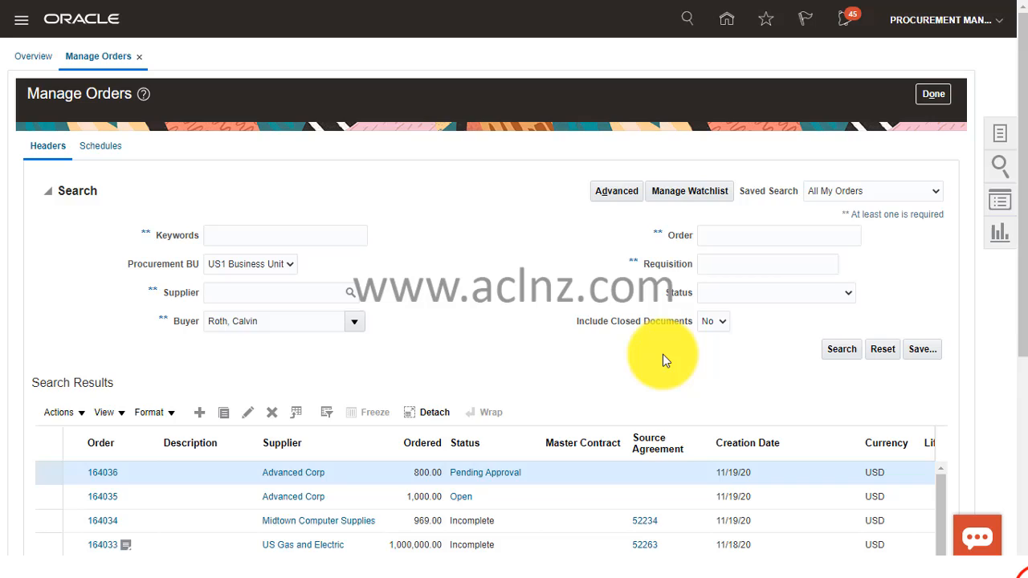
scroll(down, 3)
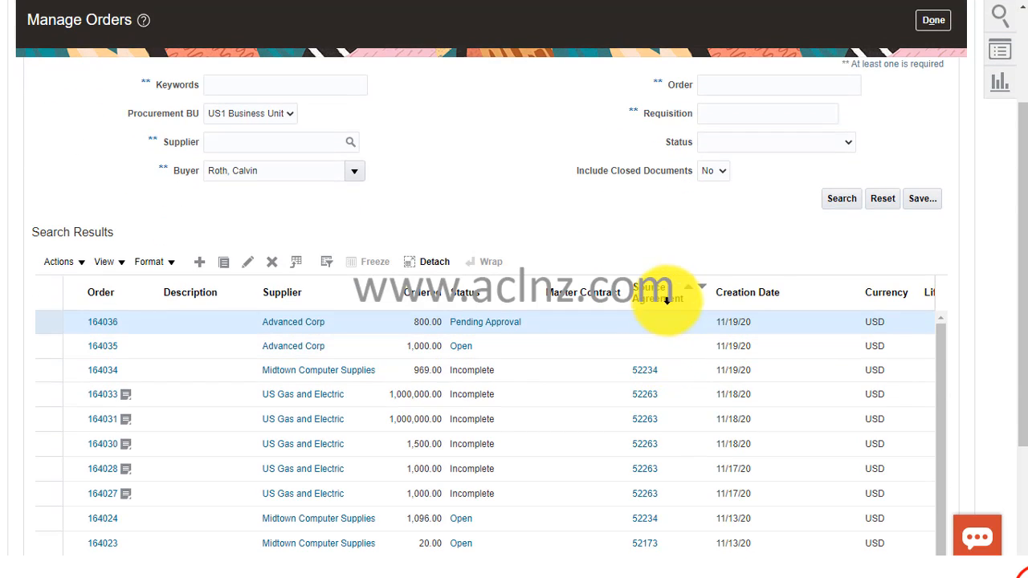
mouse_move(119, 333)
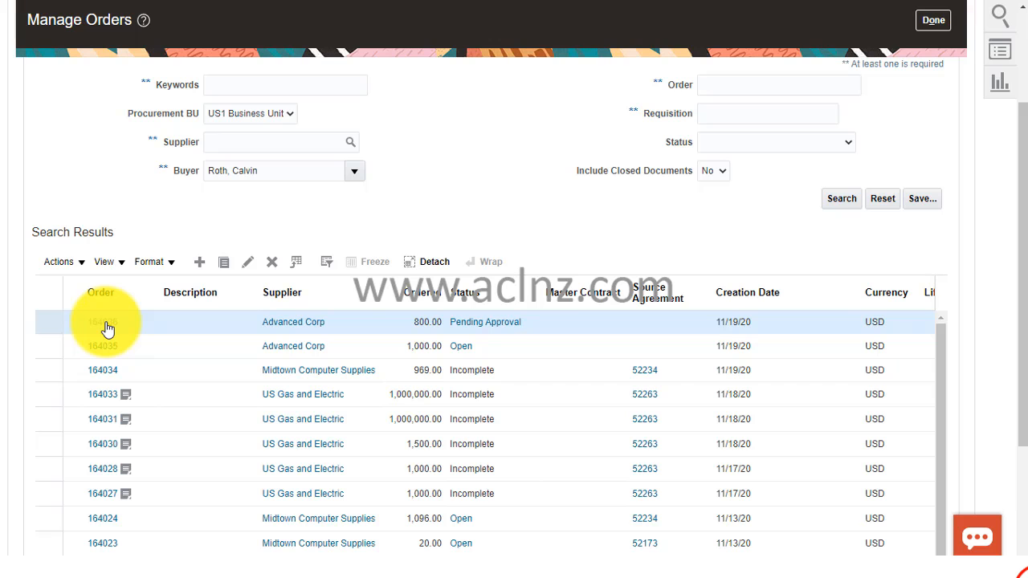
click(102, 321)
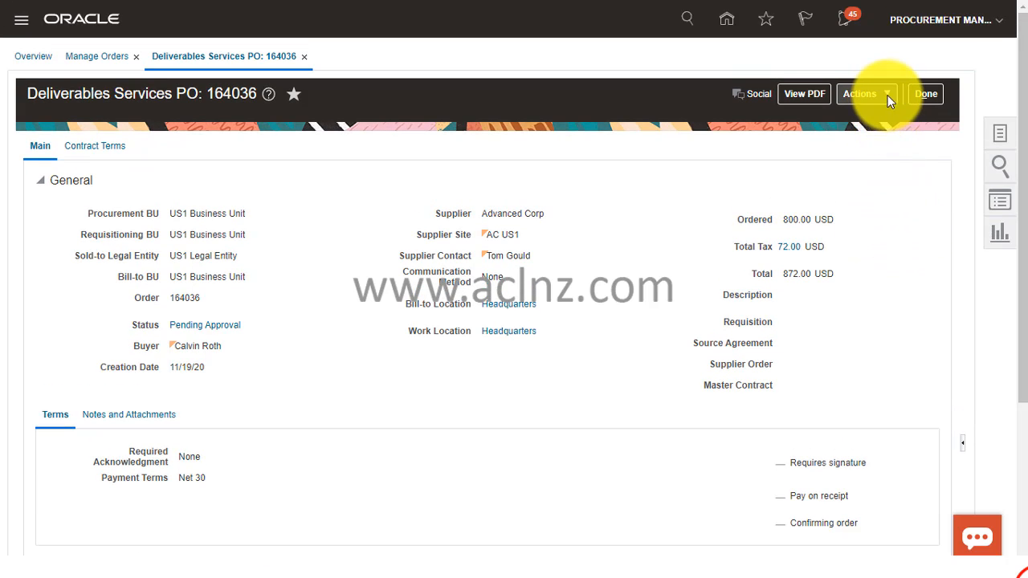
Show the Actions list for order 164036 to reach View Document History
click(861, 93)
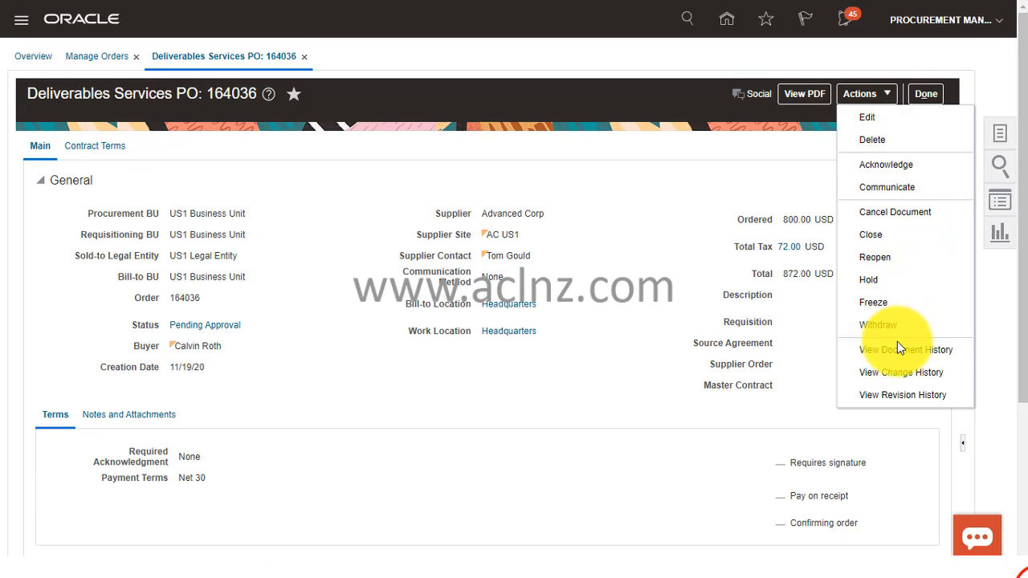
mouse_move(907, 350)
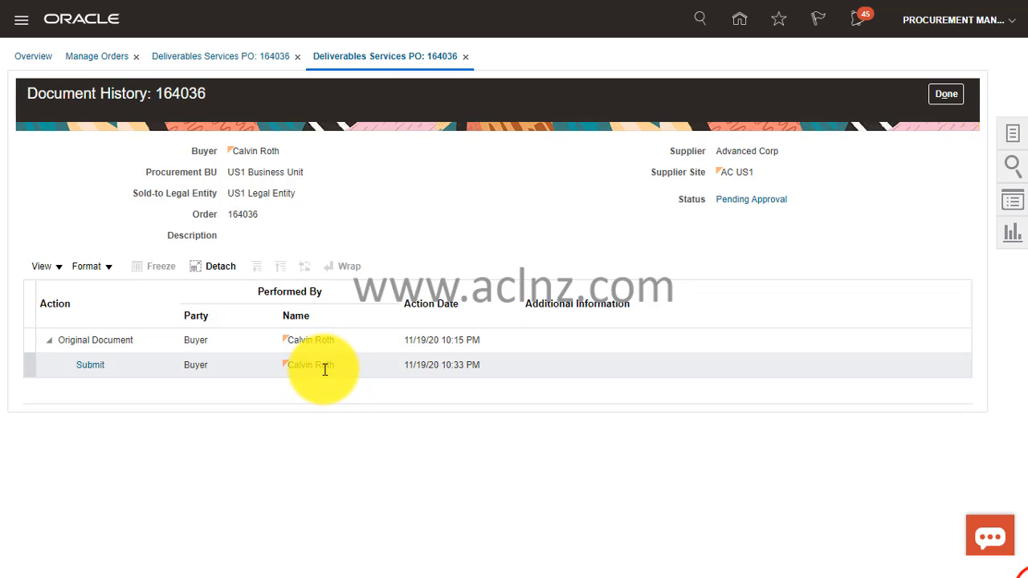
mouse_move(832, 260)
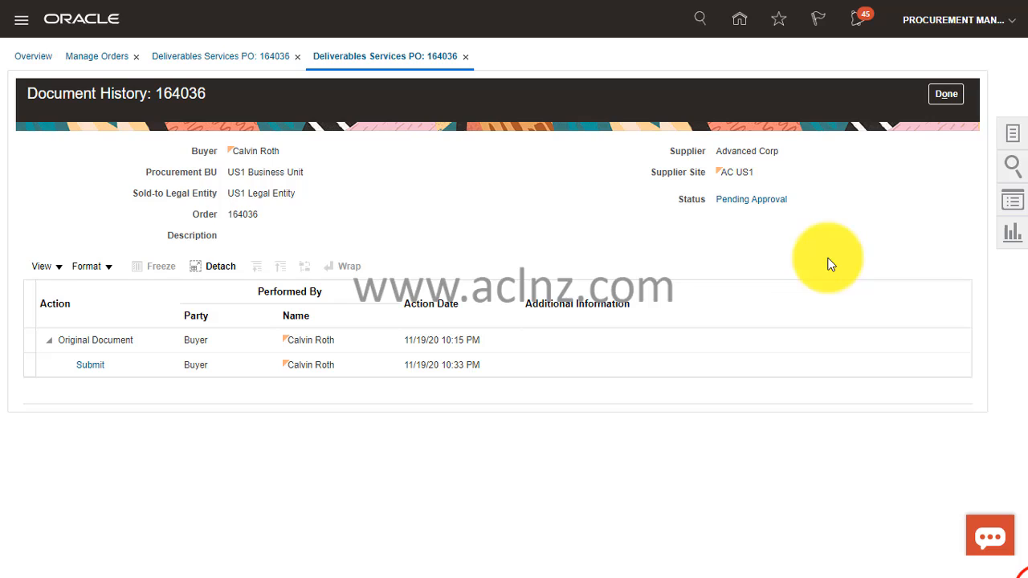
mouse_move(731, 199)
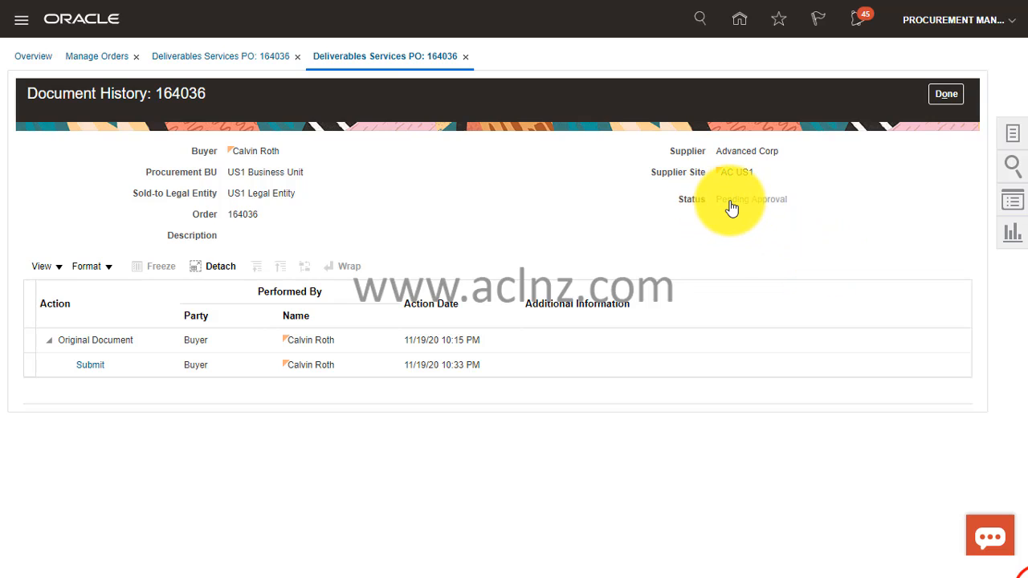
View the Pending Approval action detail and select the assigned abcd consensus step
click(90, 365)
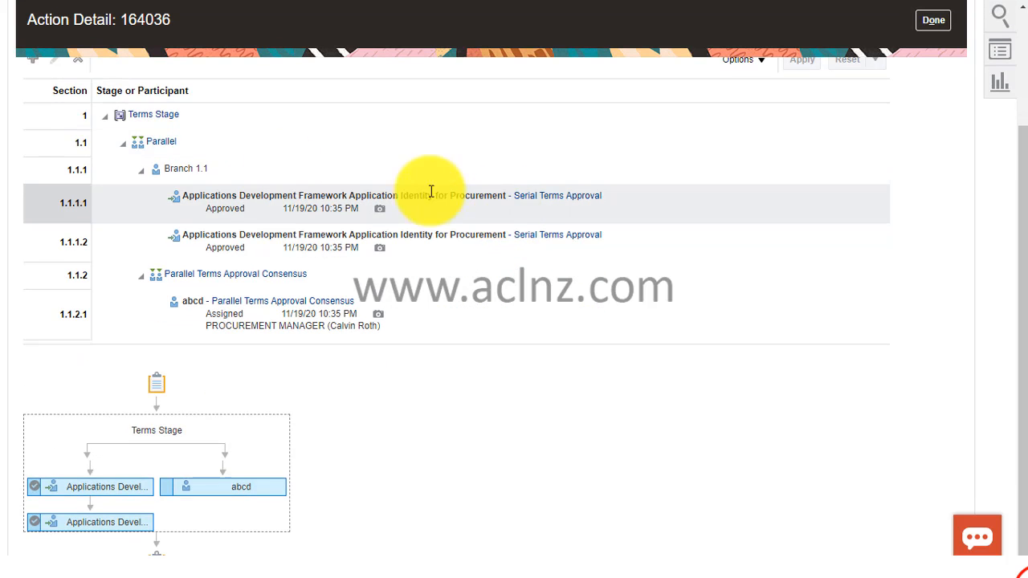
click(193, 313)
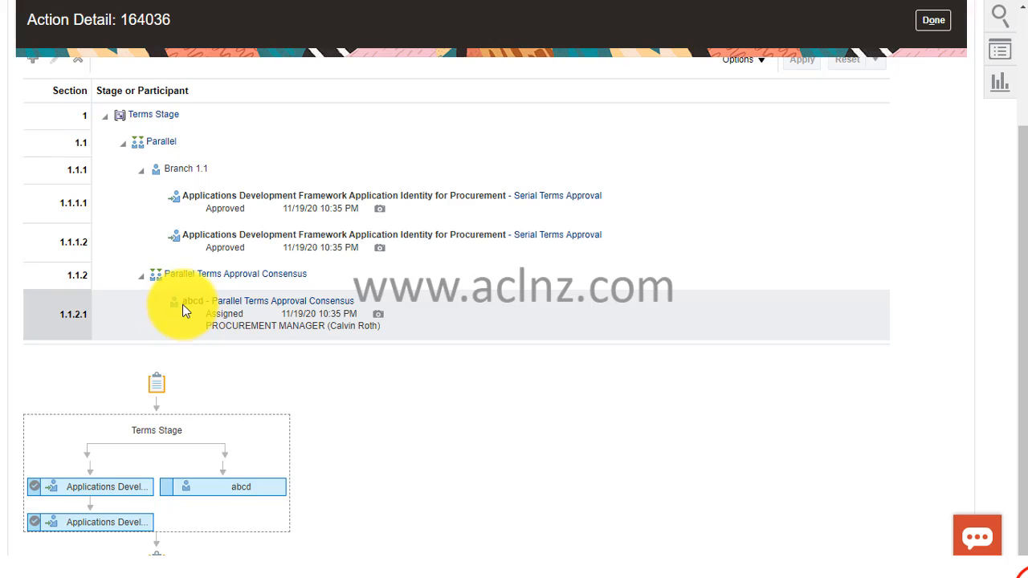
mouse_move(212, 308)
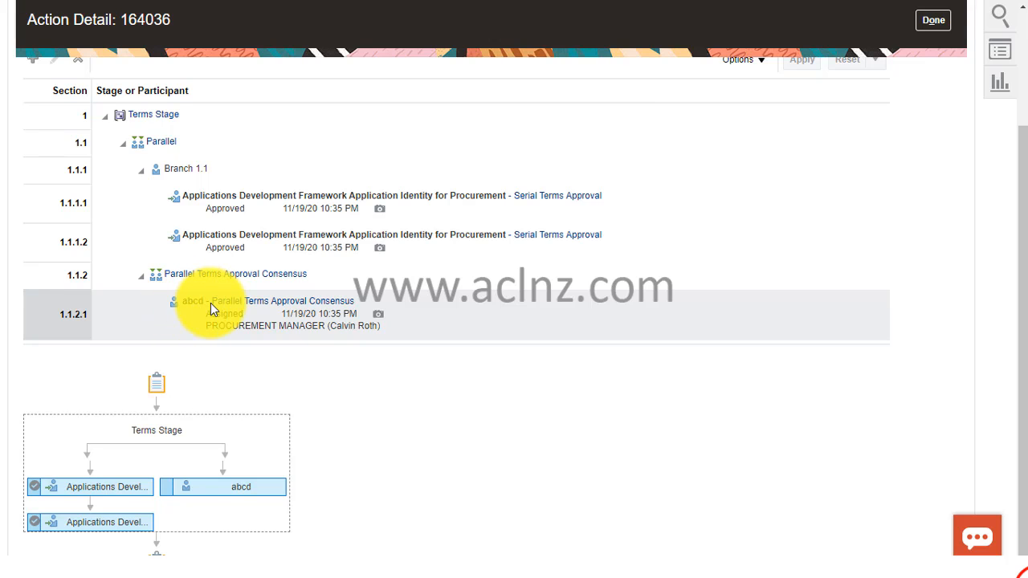
mouse_move(618, 398)
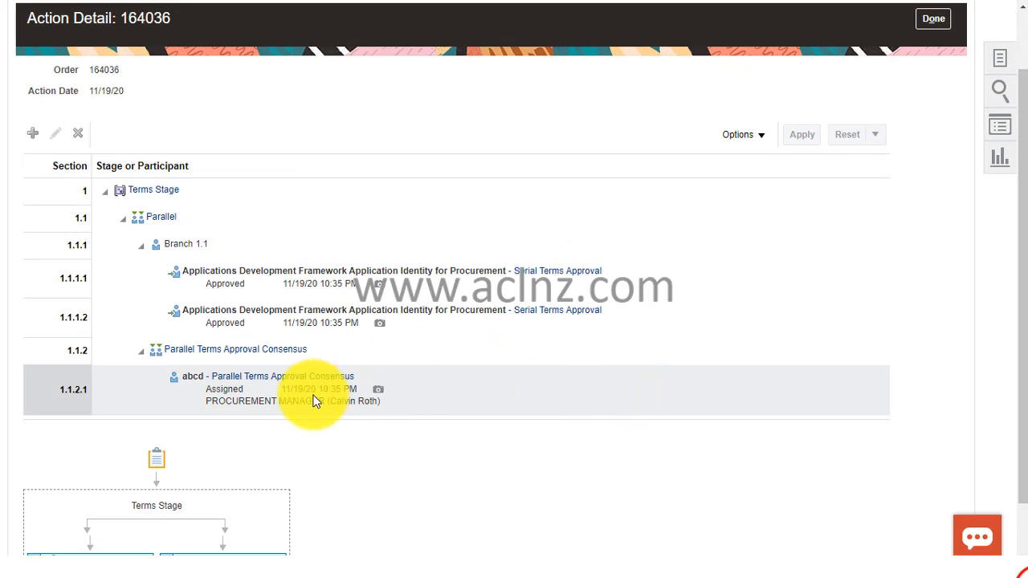
mouse_move(495, 377)
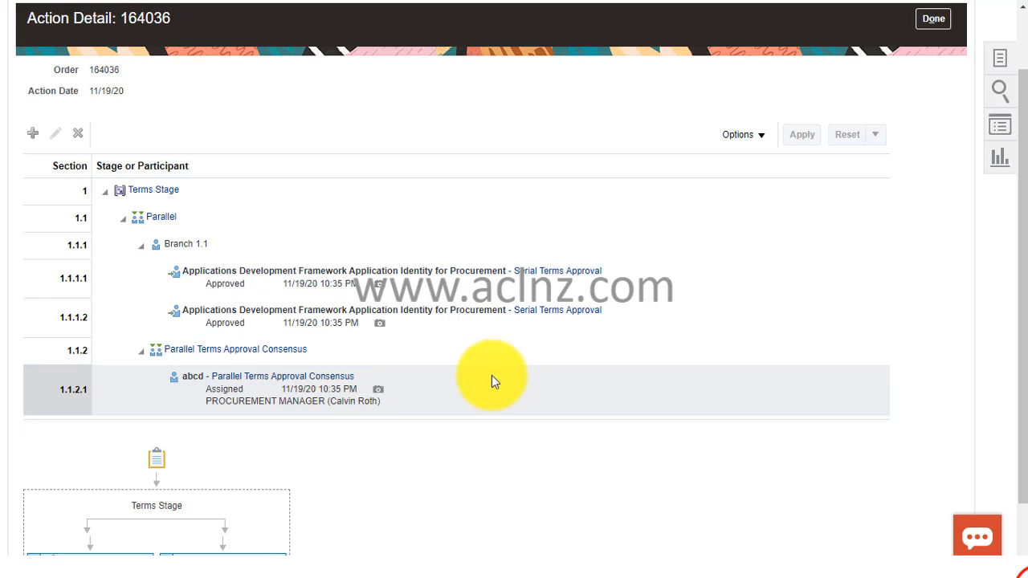
mouse_move(265, 437)
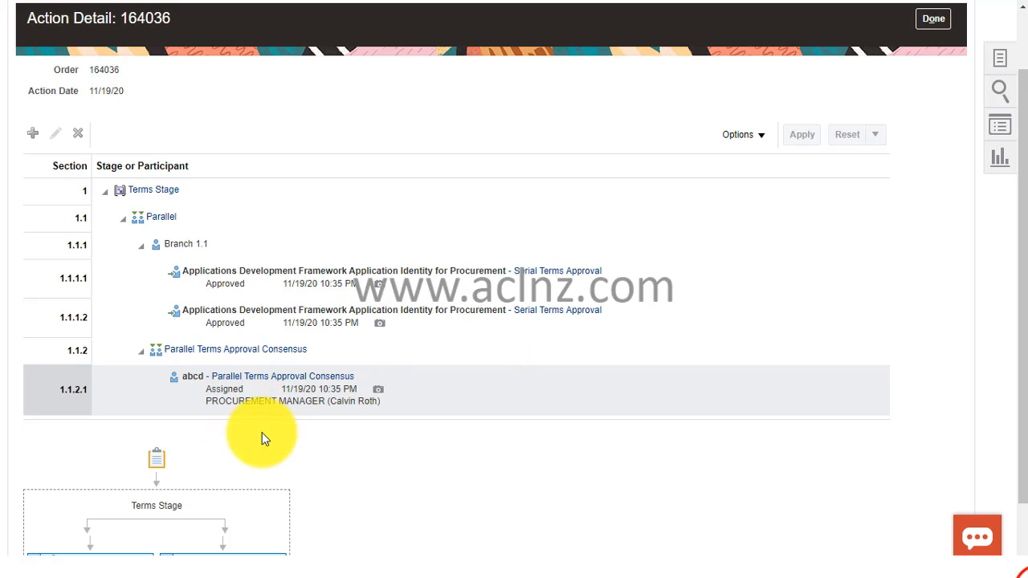
mouse_move(469, 385)
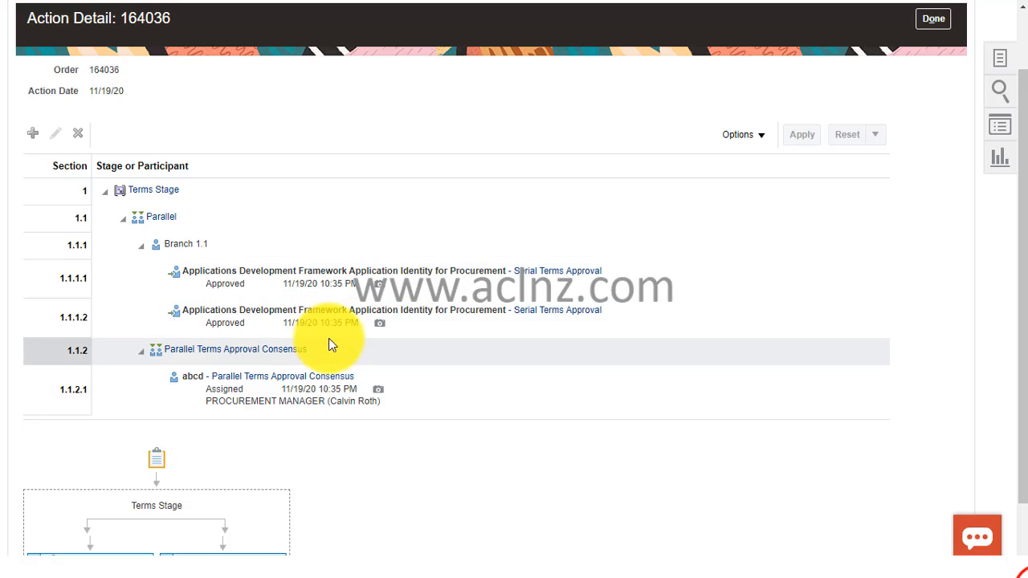
mouse_move(500, 353)
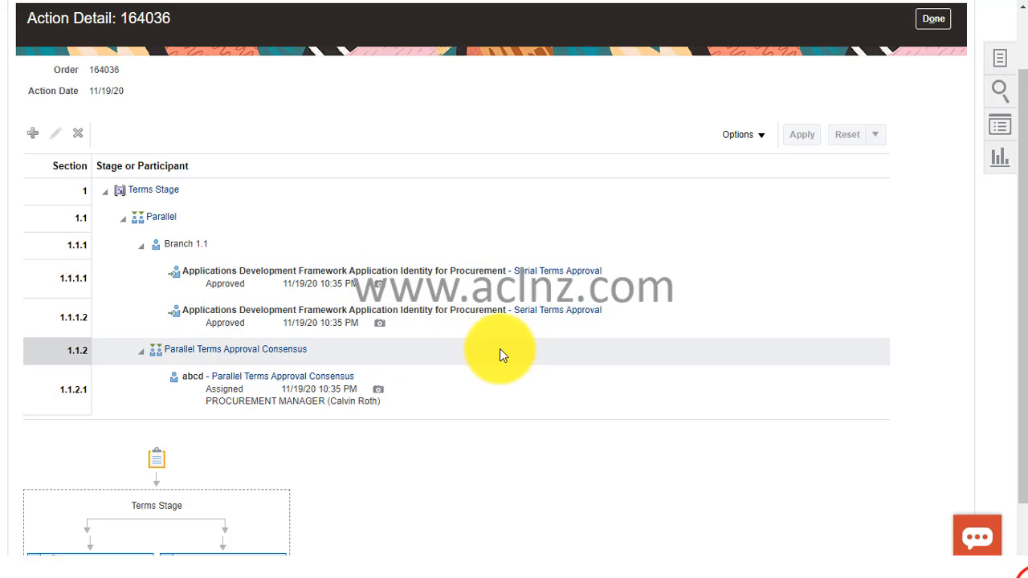
click(207, 277)
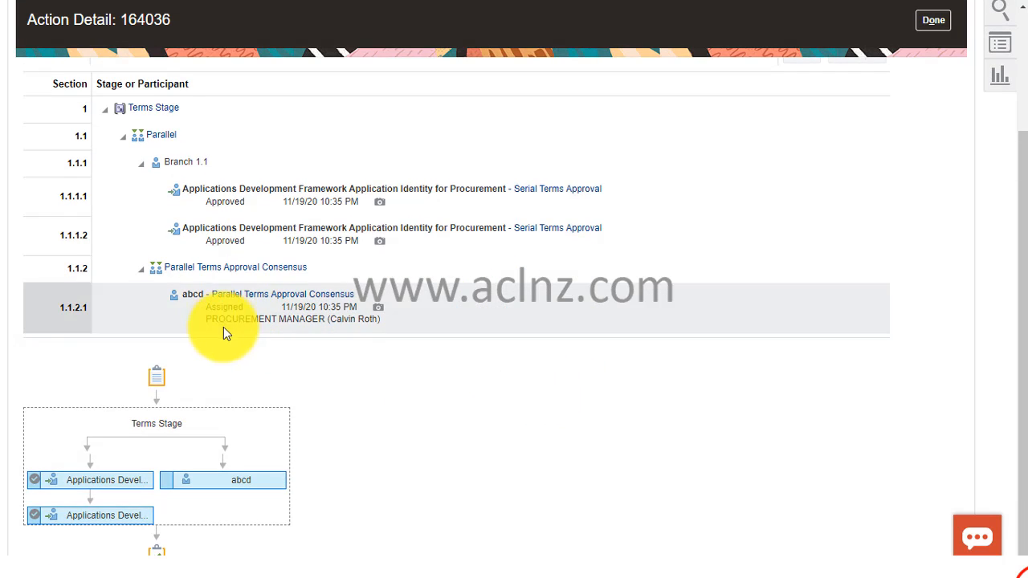
scroll(up, 3)
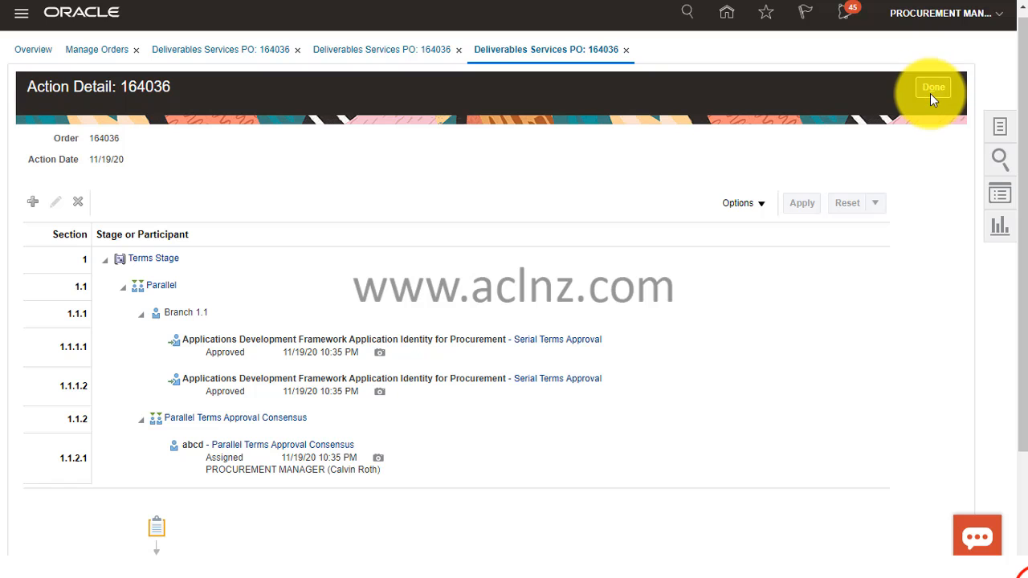
Close Action Detail, Document History and the PO page, returning to Manage Orders results
click(933, 87)
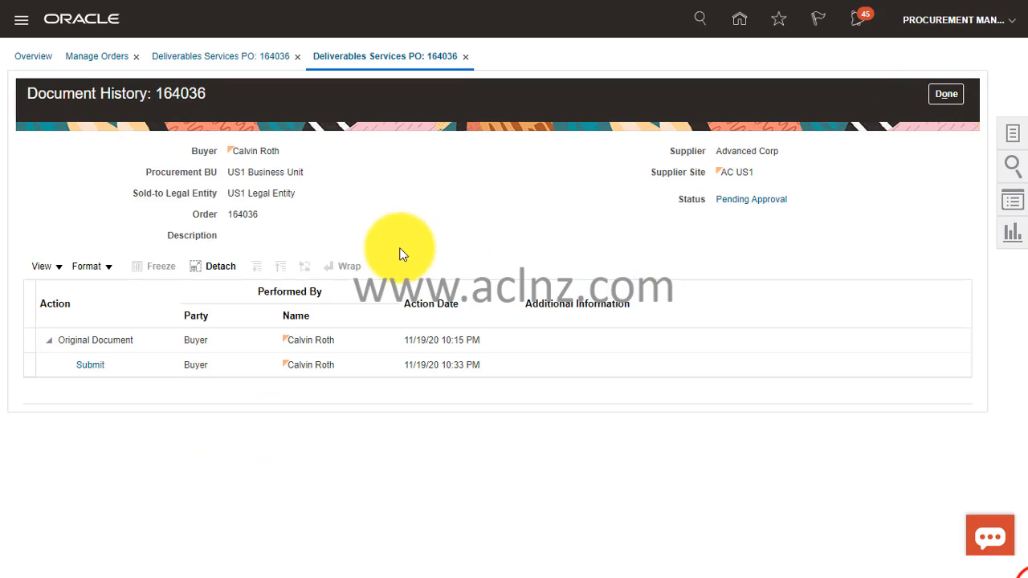
mouse_move(752, 199)
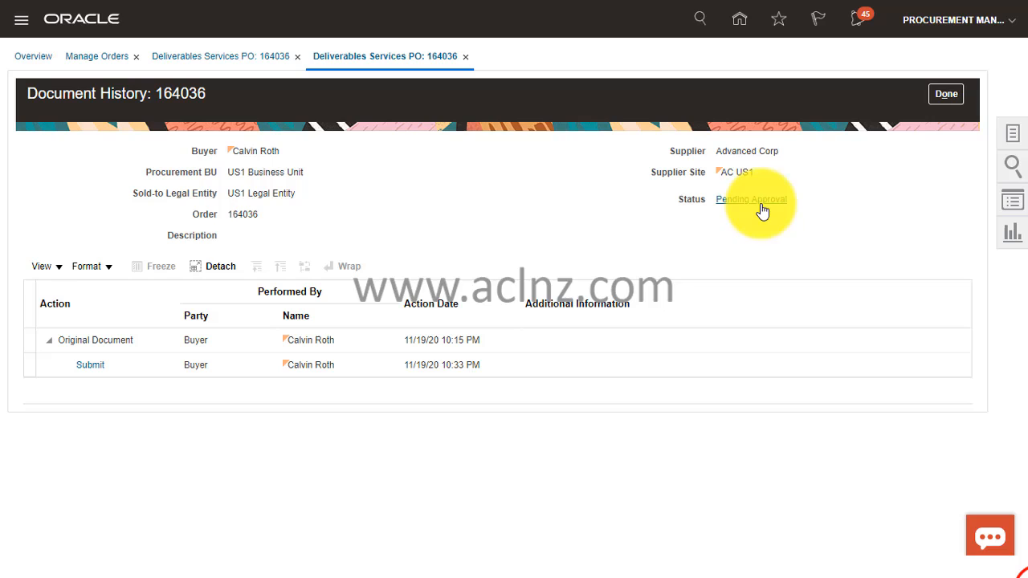
mouse_move(873, 235)
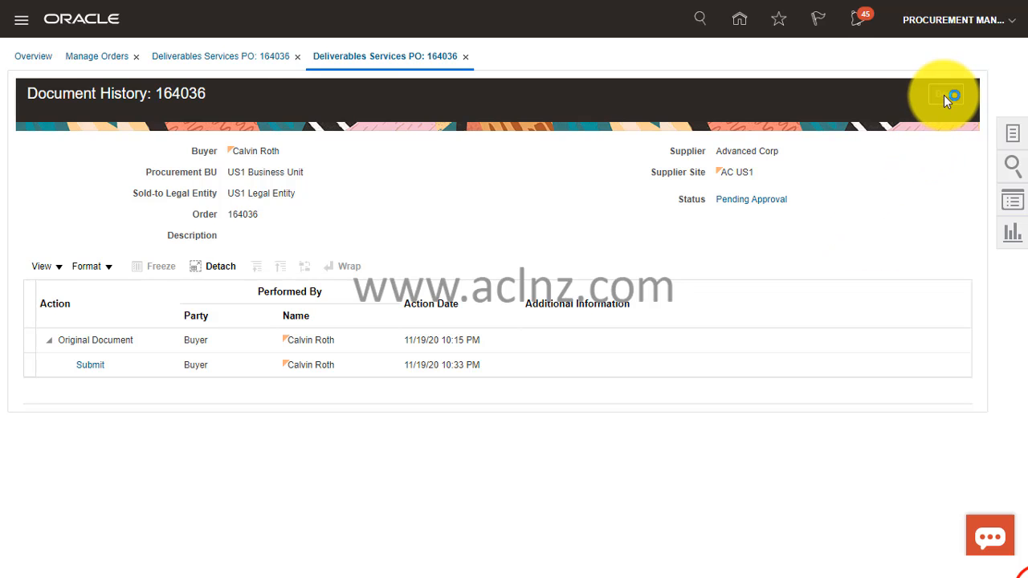
click(925, 93)
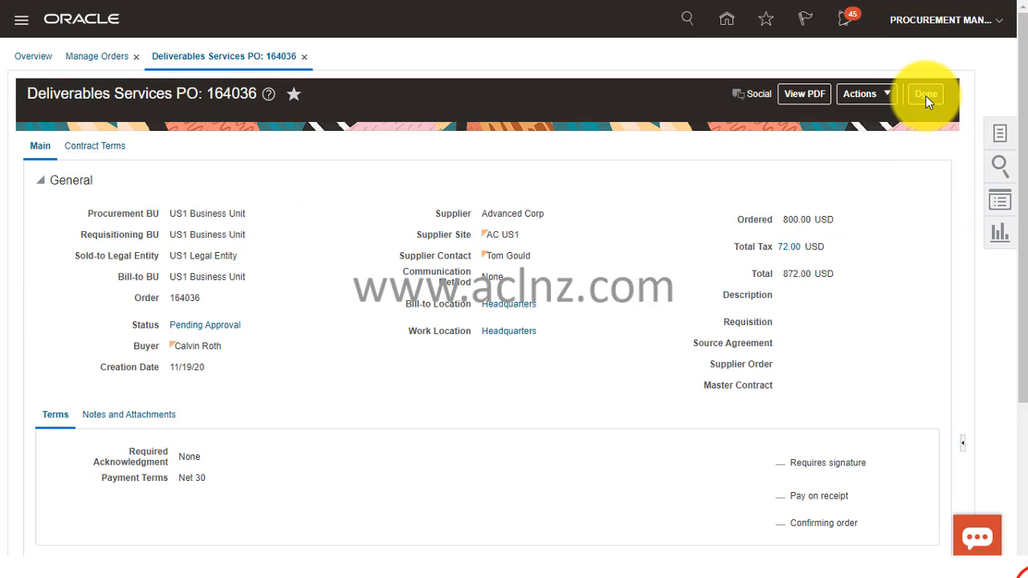
click(925, 93)
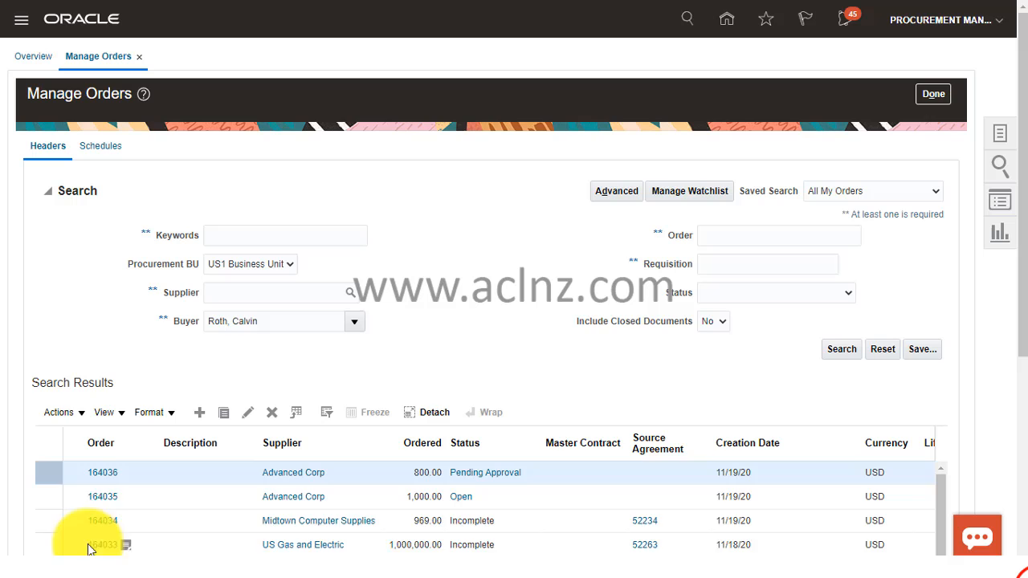
mouse_move(32, 281)
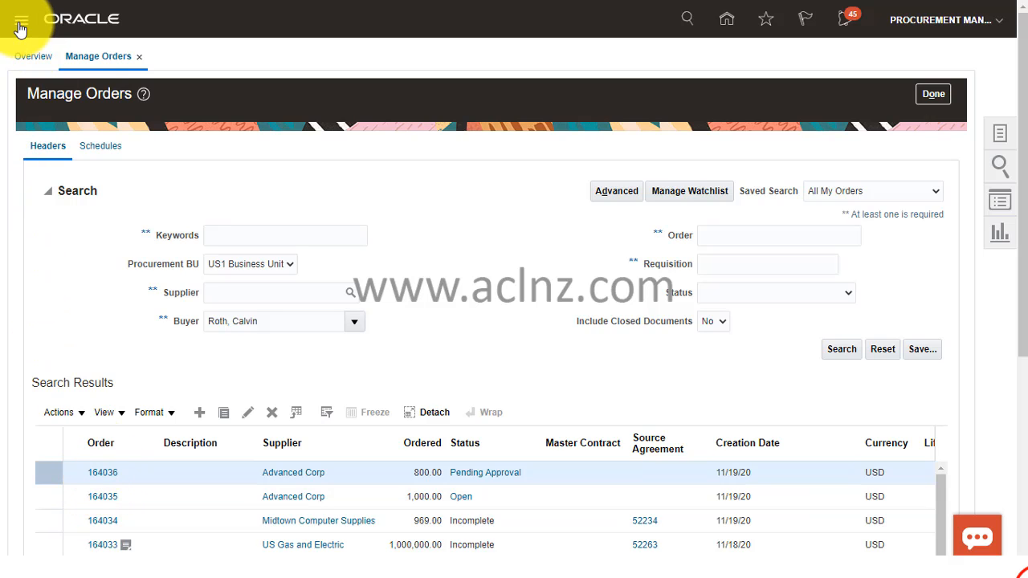
Go to the Transaction Console under Tools from the Navigator
click(21, 19)
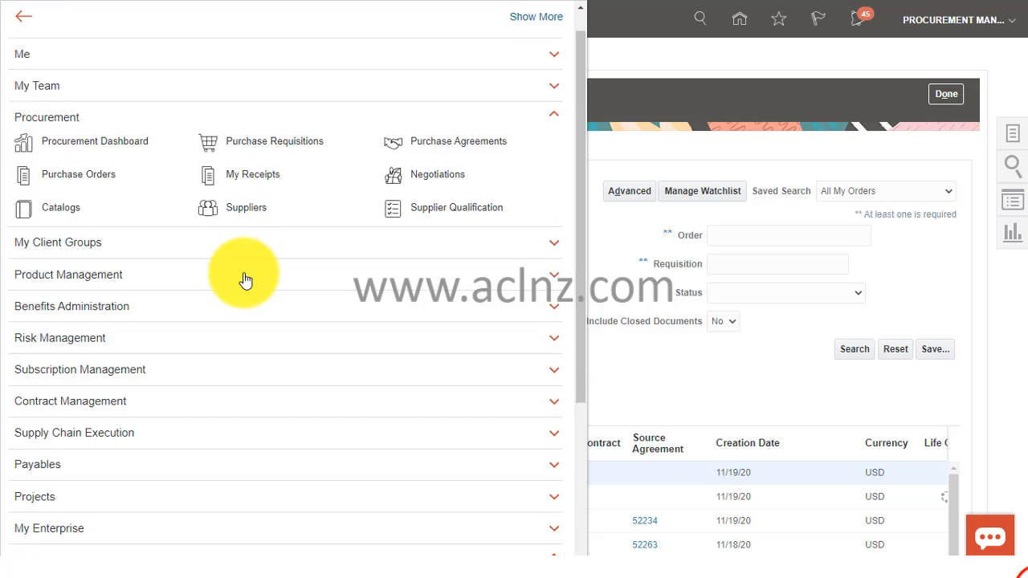
scroll(down, 3)
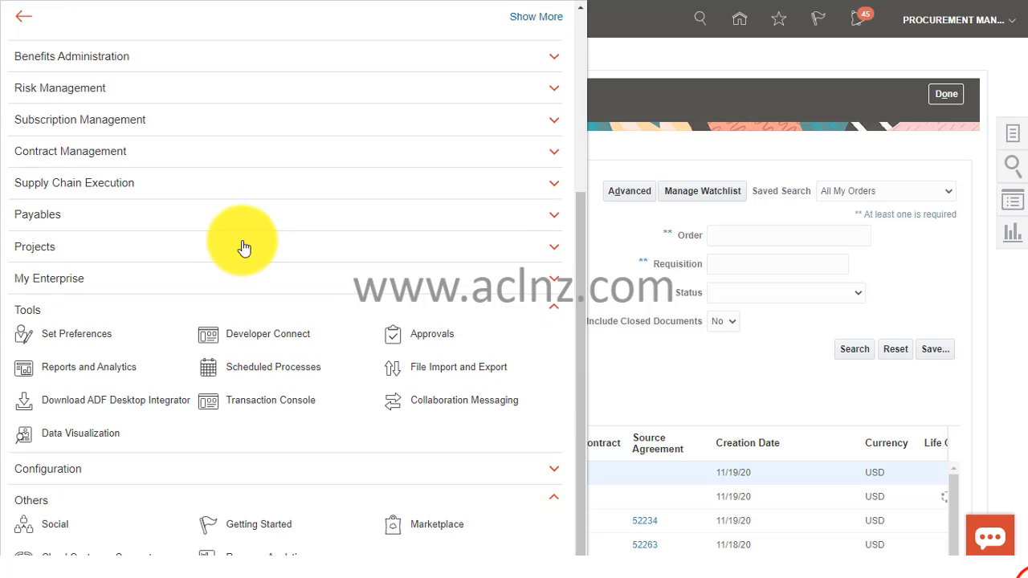
mouse_move(26, 314)
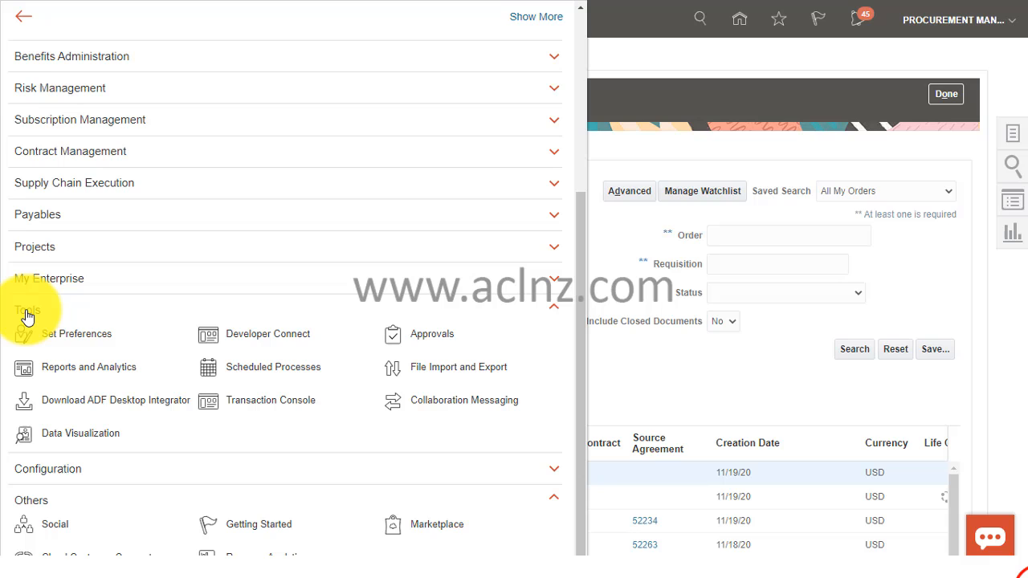
mouse_move(231, 399)
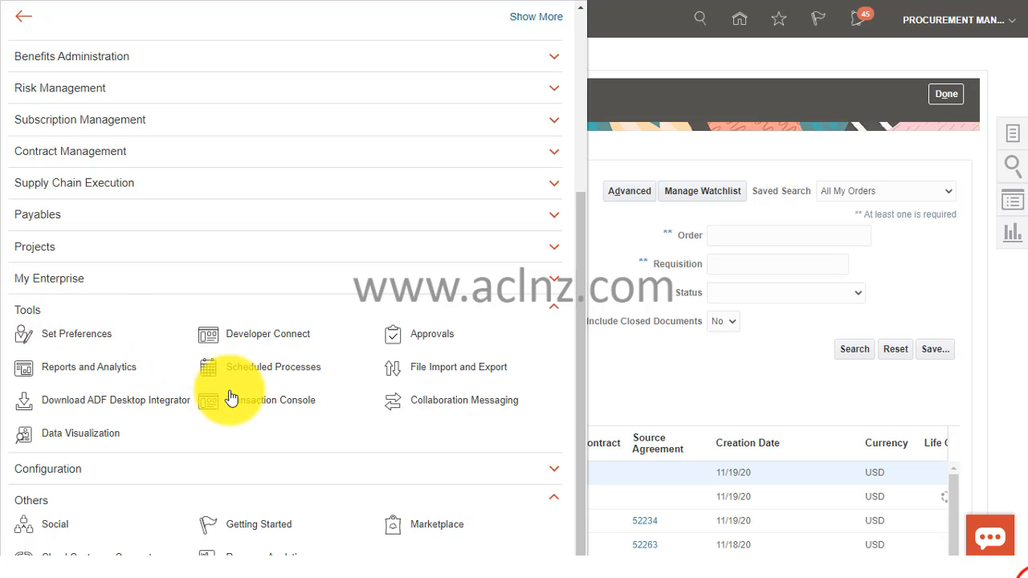
mouse_move(253, 408)
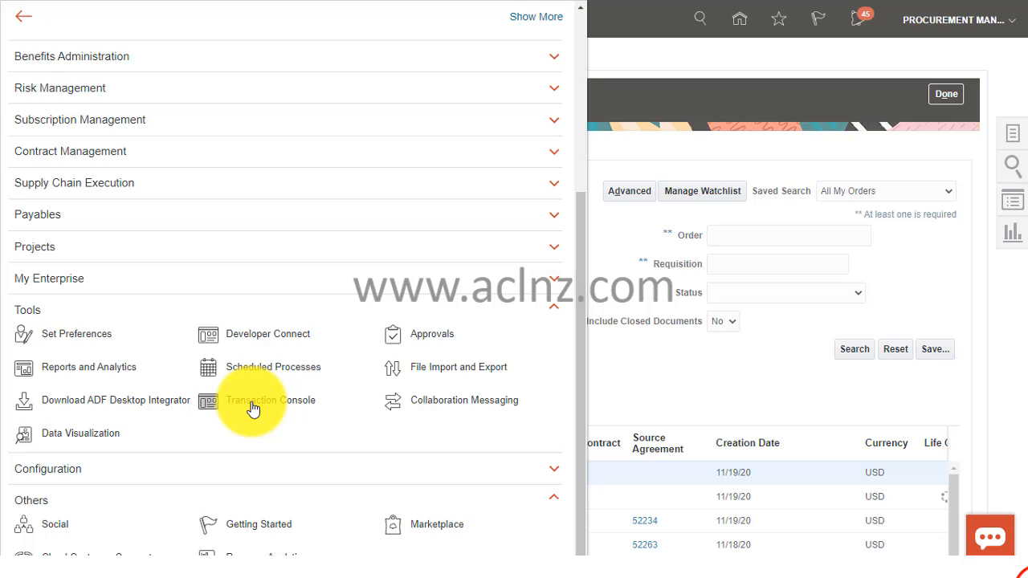
click(270, 400)
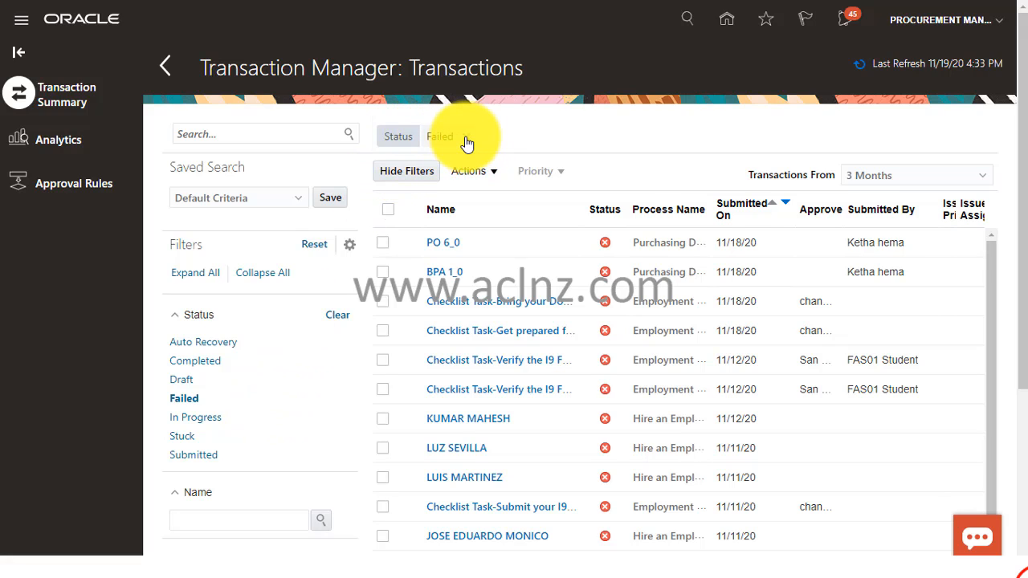
mouse_move(467, 143)
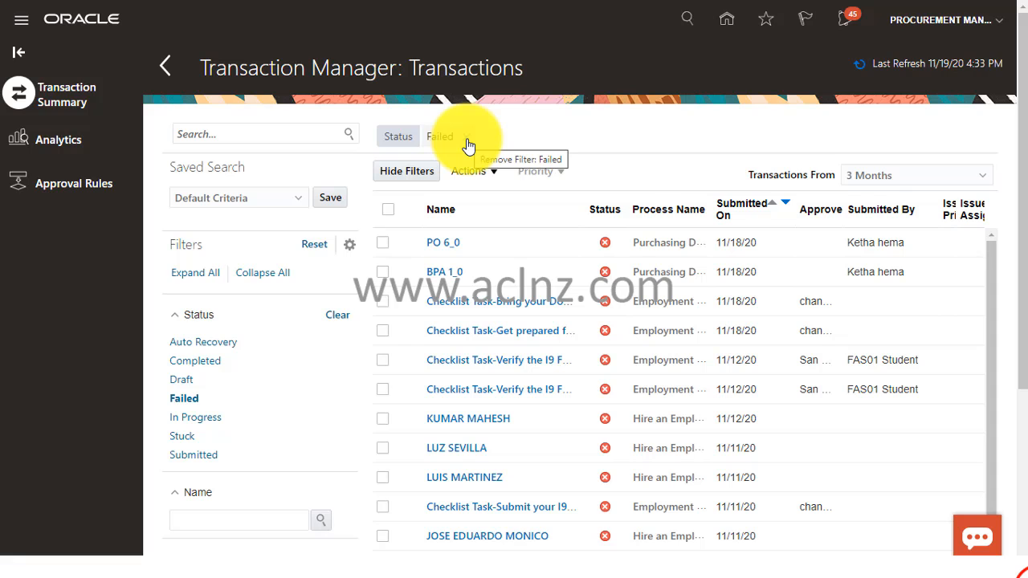
mouse_move(459, 395)
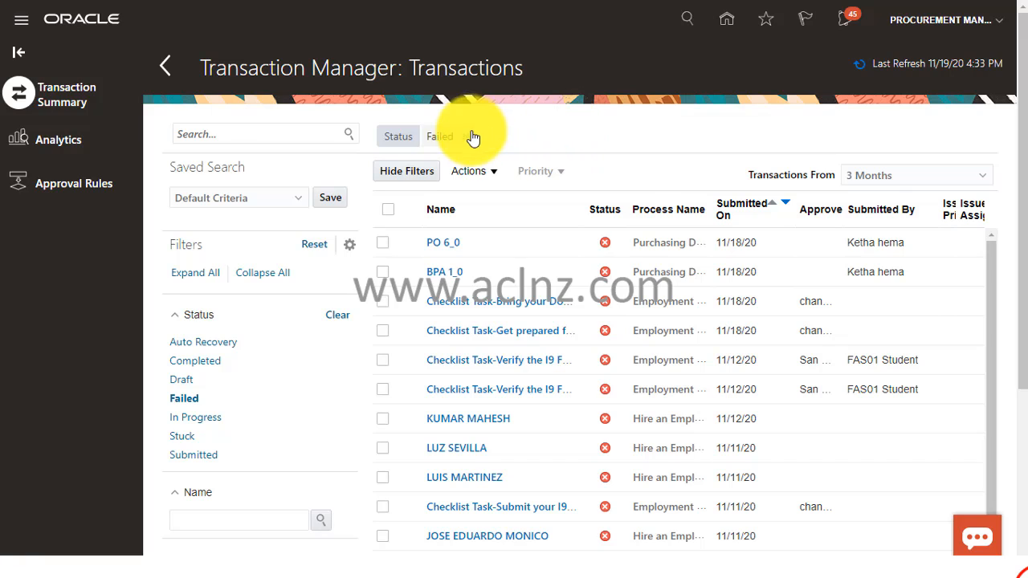
mouse_move(469, 137)
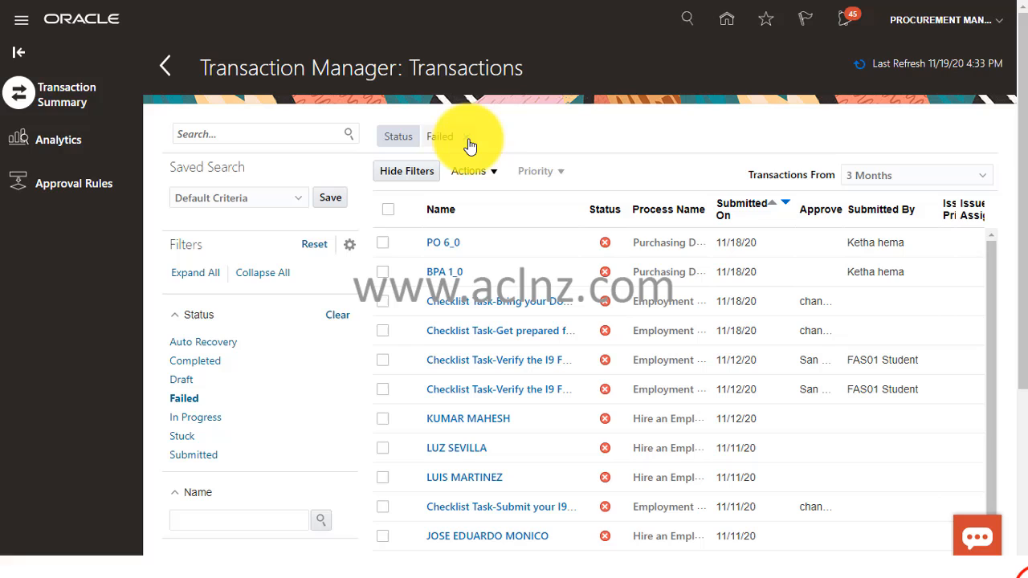
Remove the Failed status filter and scroll the transactions down to PO 164036_0
click(469, 135)
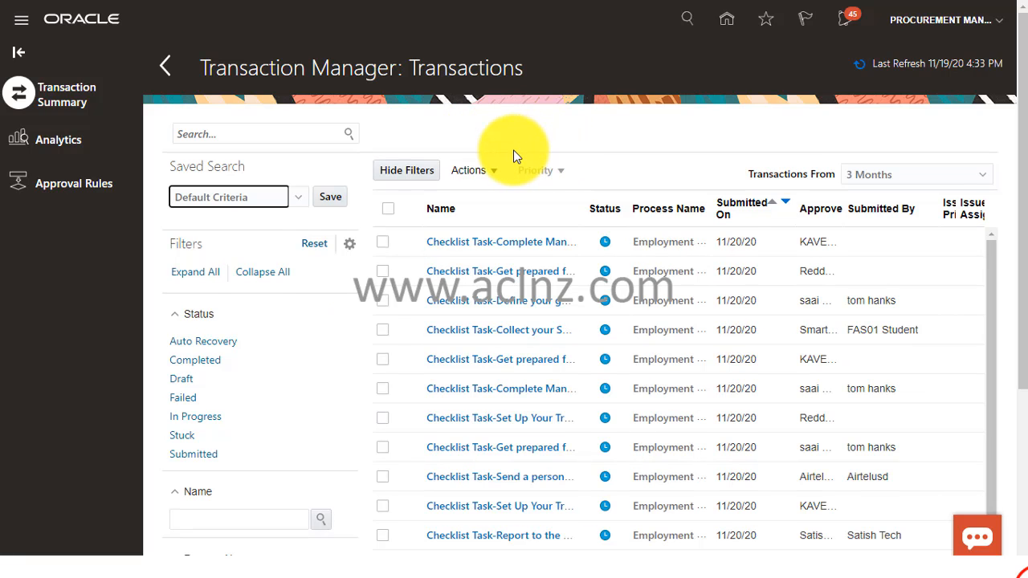
mouse_move(517, 241)
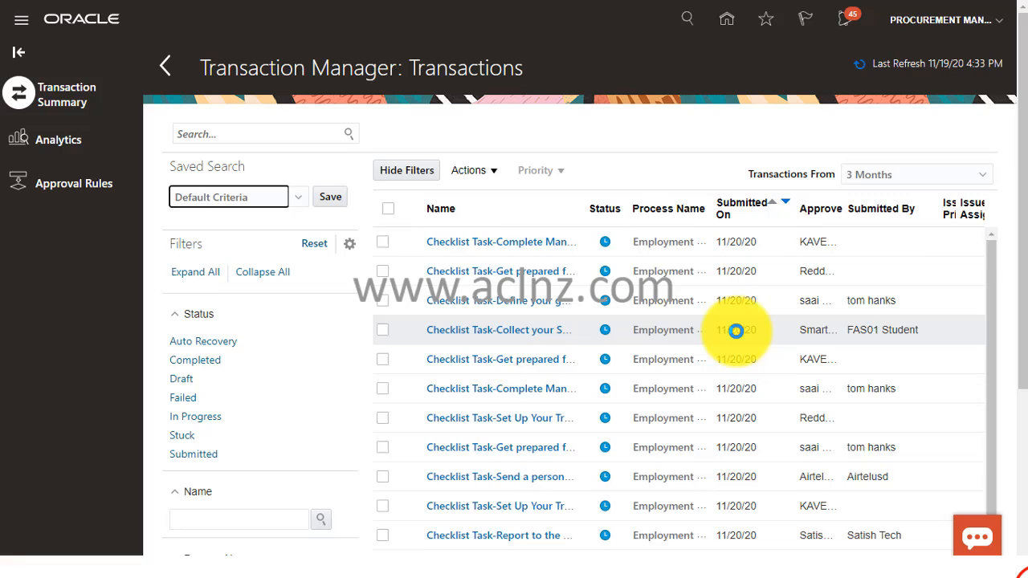
mouse_move(763, 357)
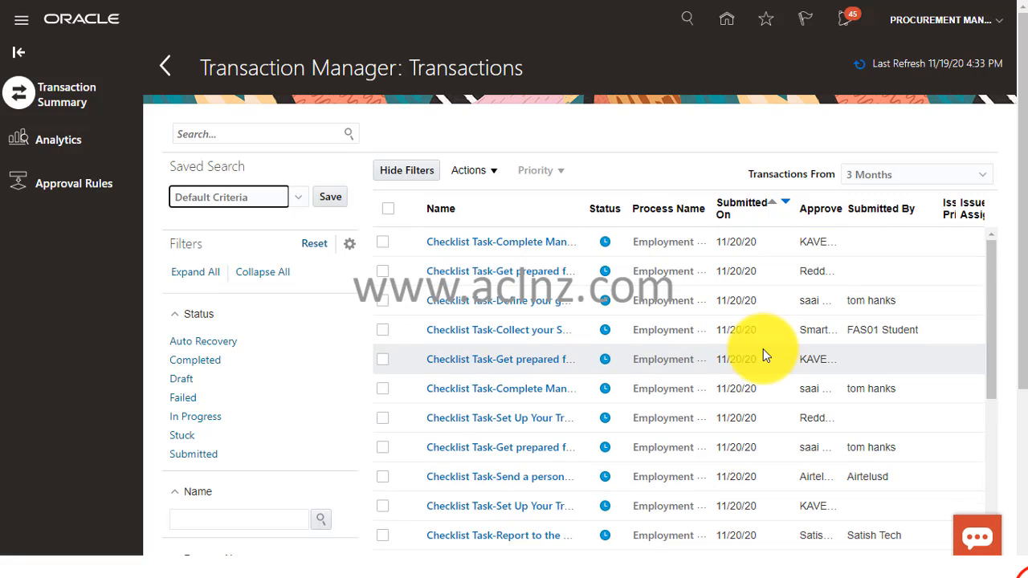
mouse_move(784, 360)
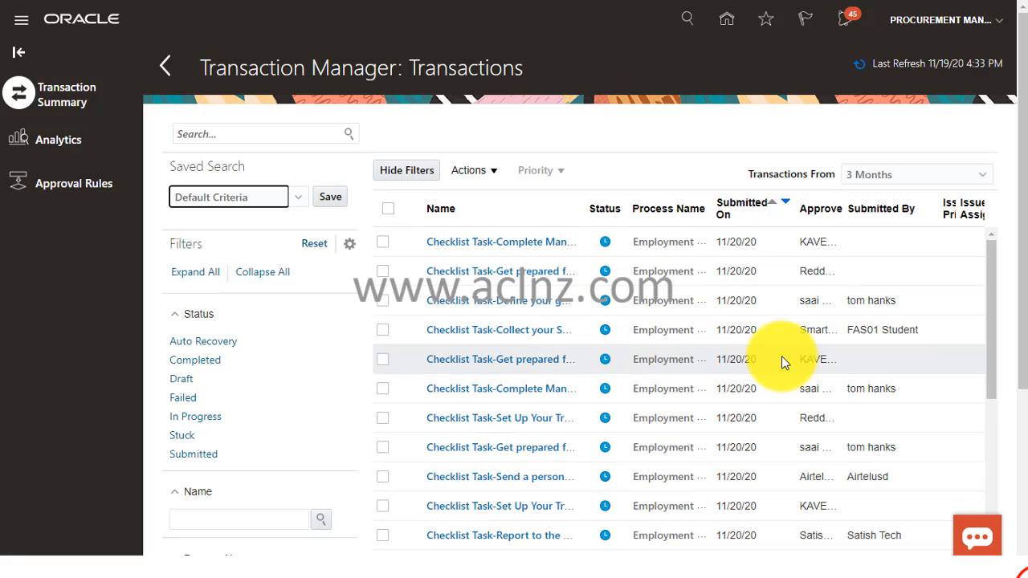
scroll(down, 3)
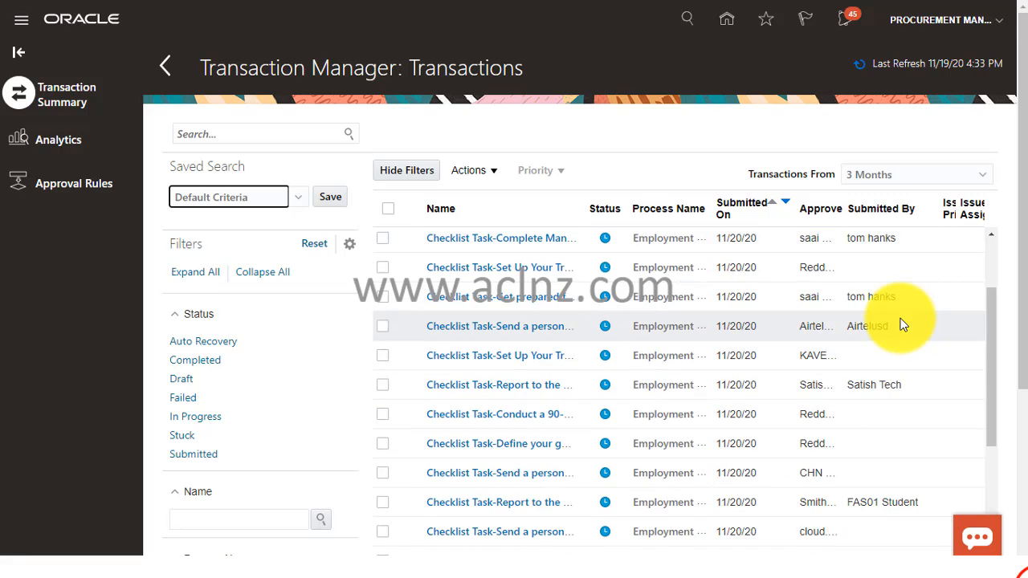
scroll(down, 3)
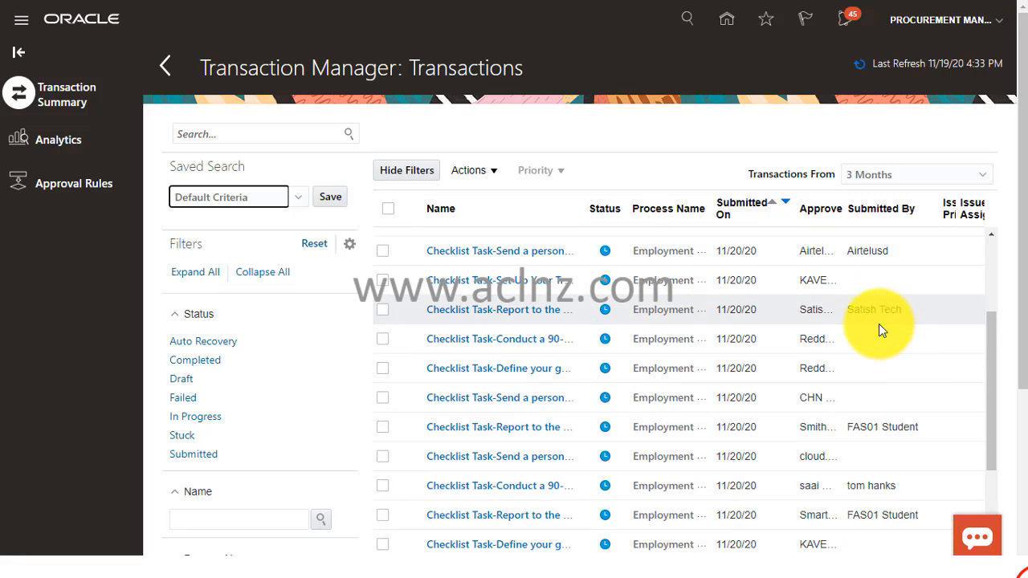
scroll(down, 3)
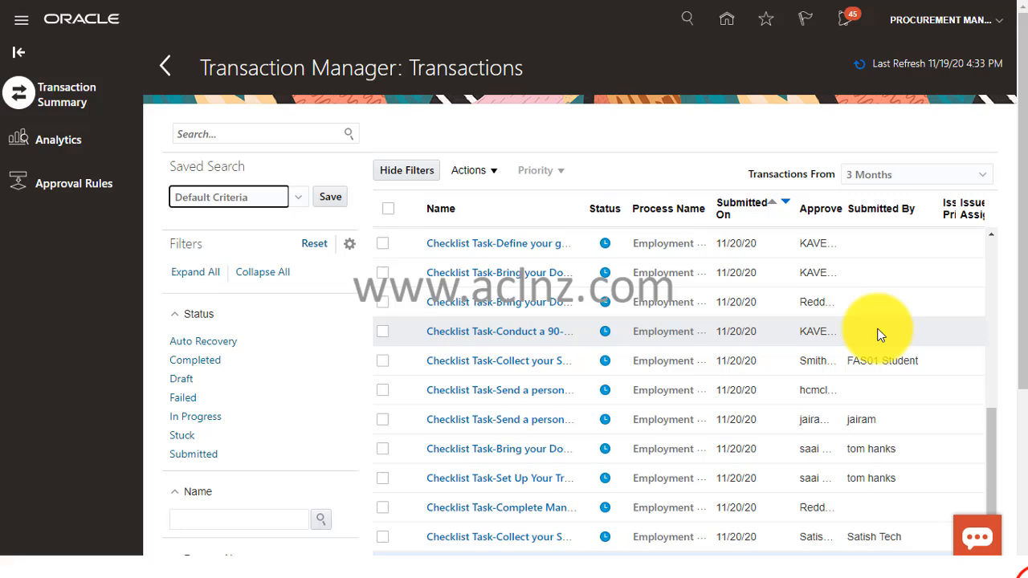
scroll(down, 3)
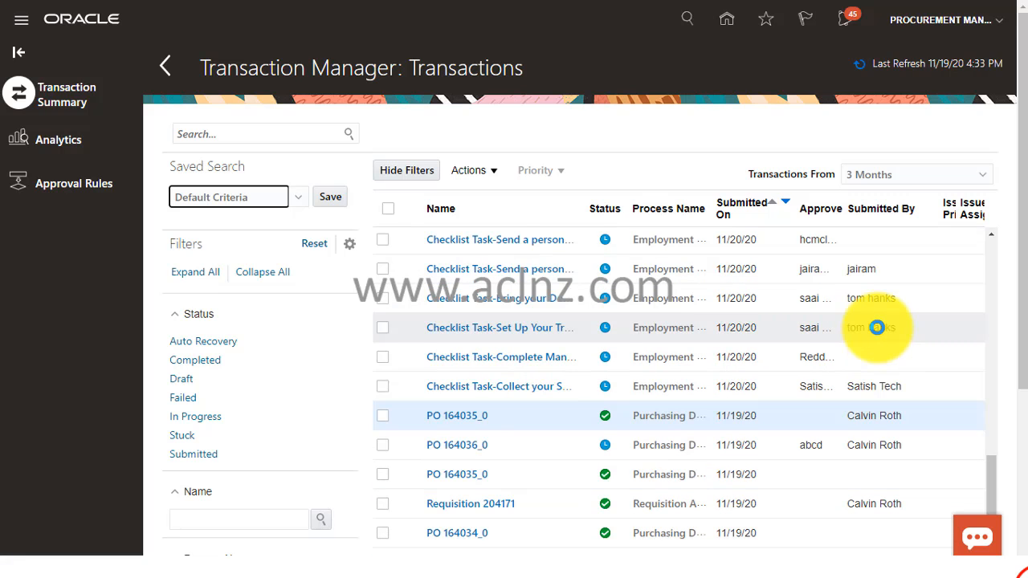
scroll(down, 3)
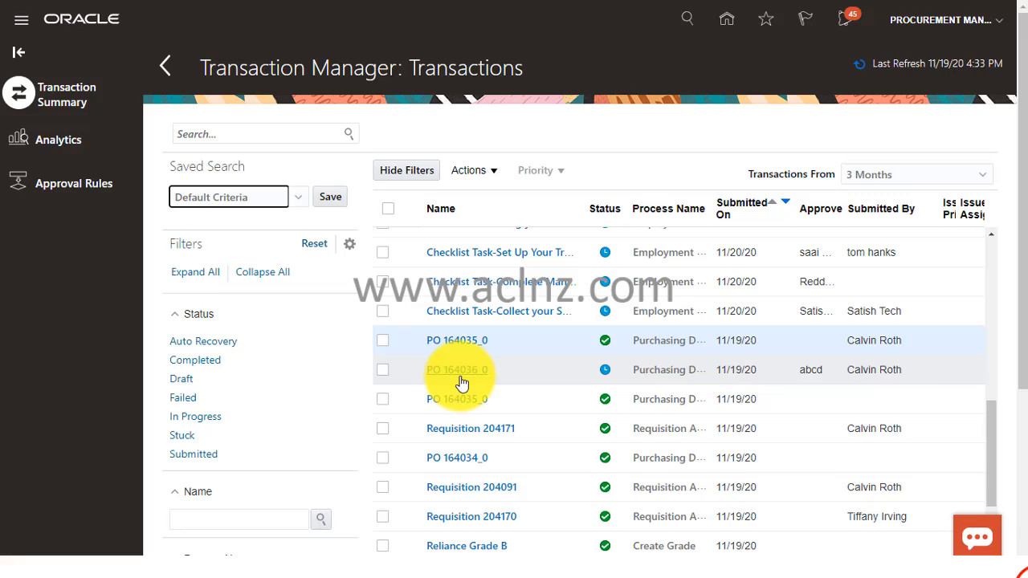
mouse_move(898, 405)
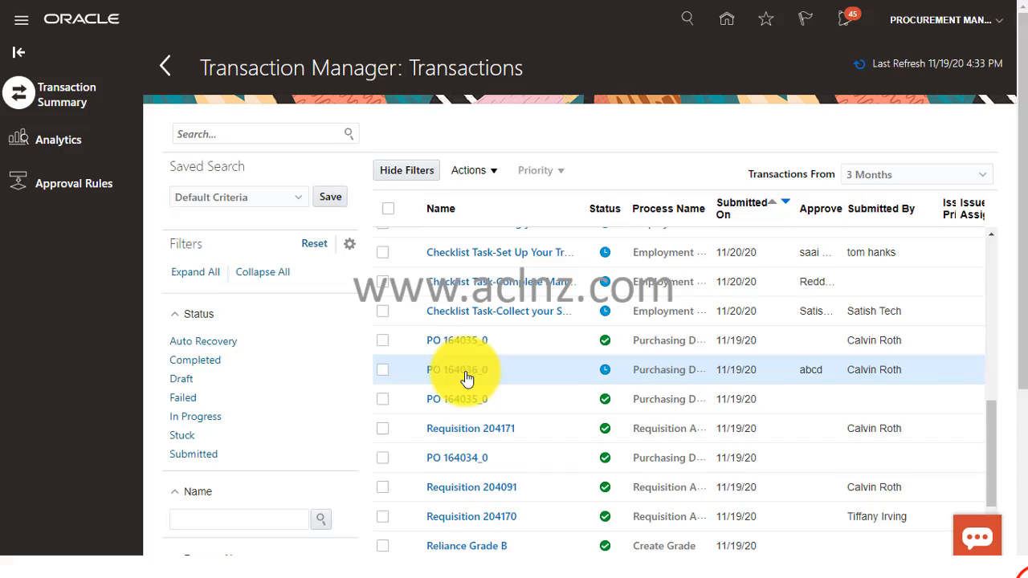
Open the Purchasing Document Approval page for PO 164036_0 from the Name column
click(458, 369)
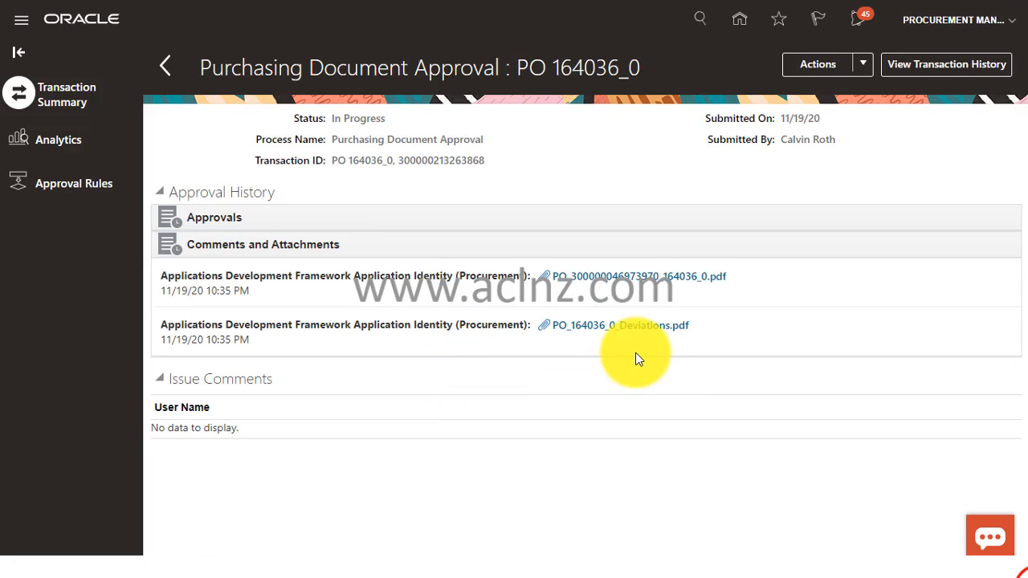
mouse_move(469, 297)
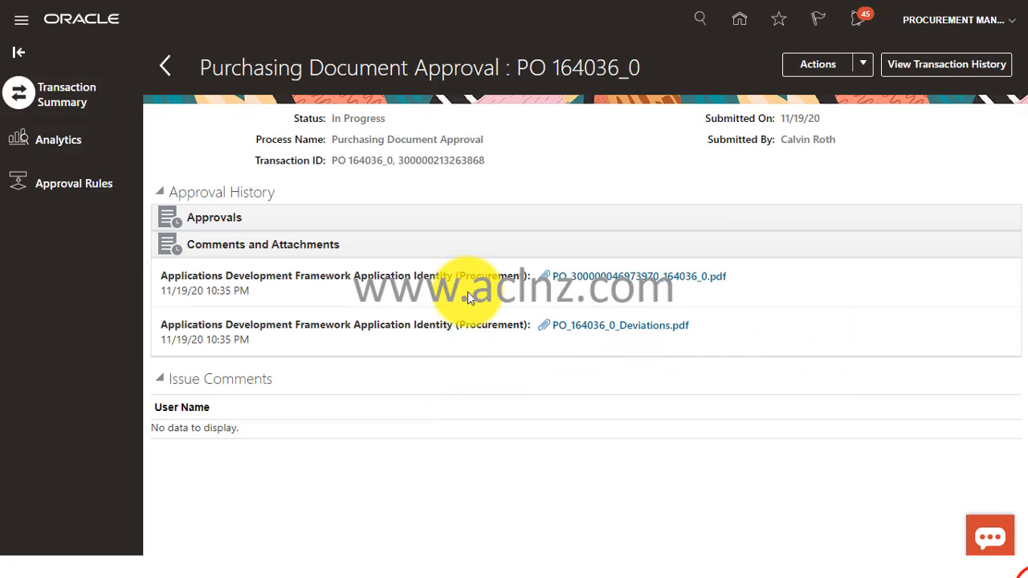
mouse_move(945, 143)
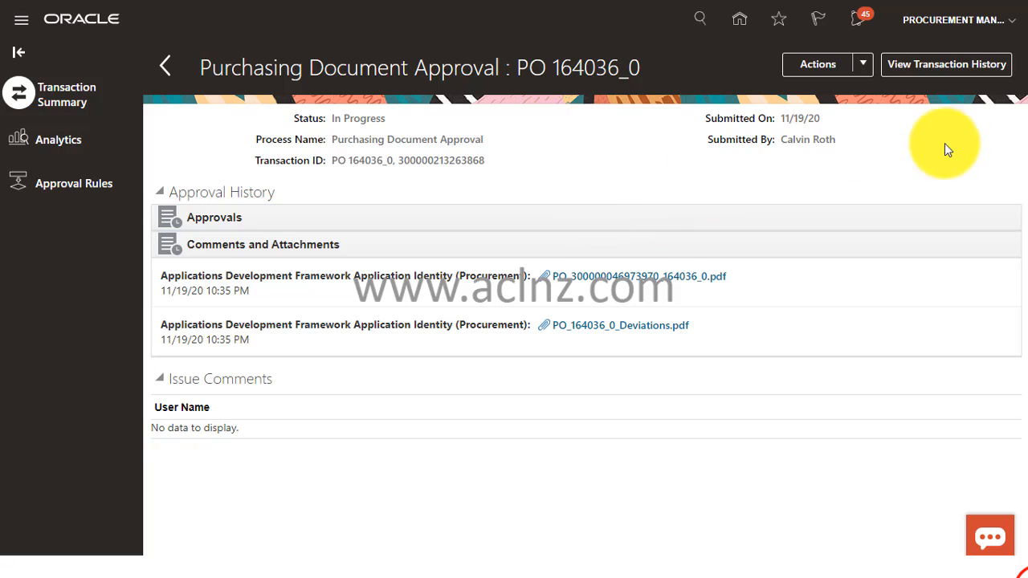
mouse_move(646, 299)
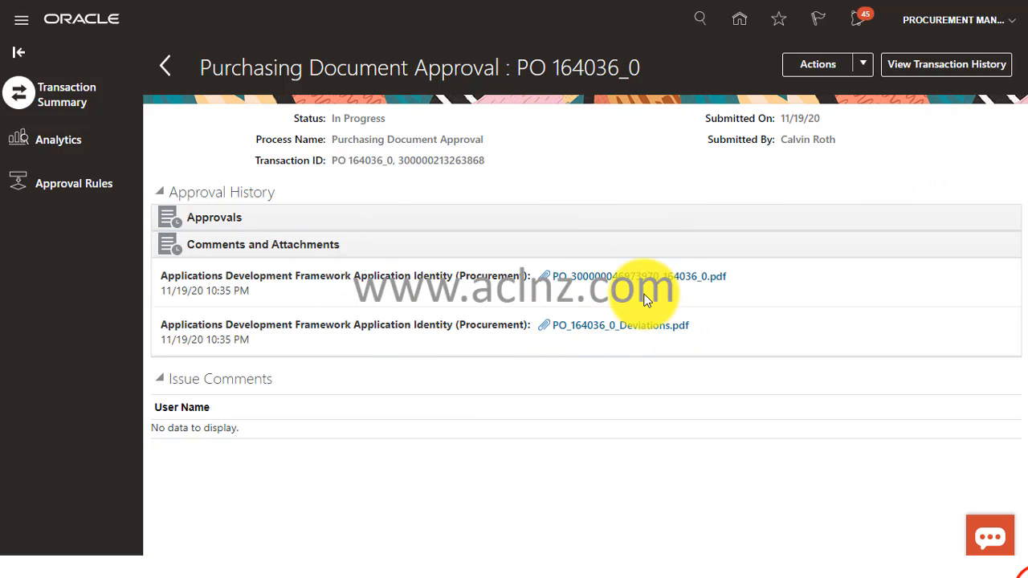
mouse_move(719, 241)
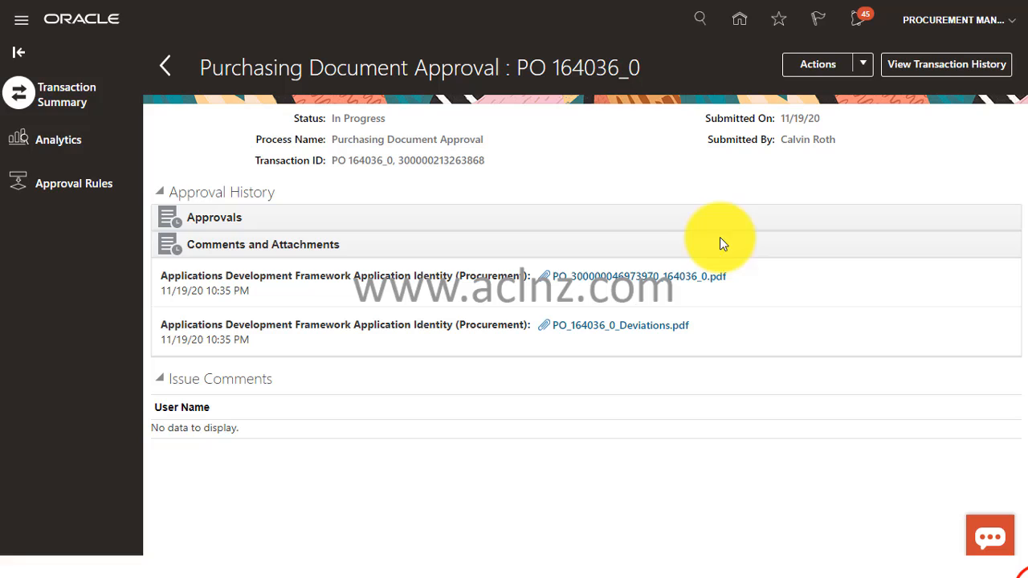
mouse_move(620, 325)
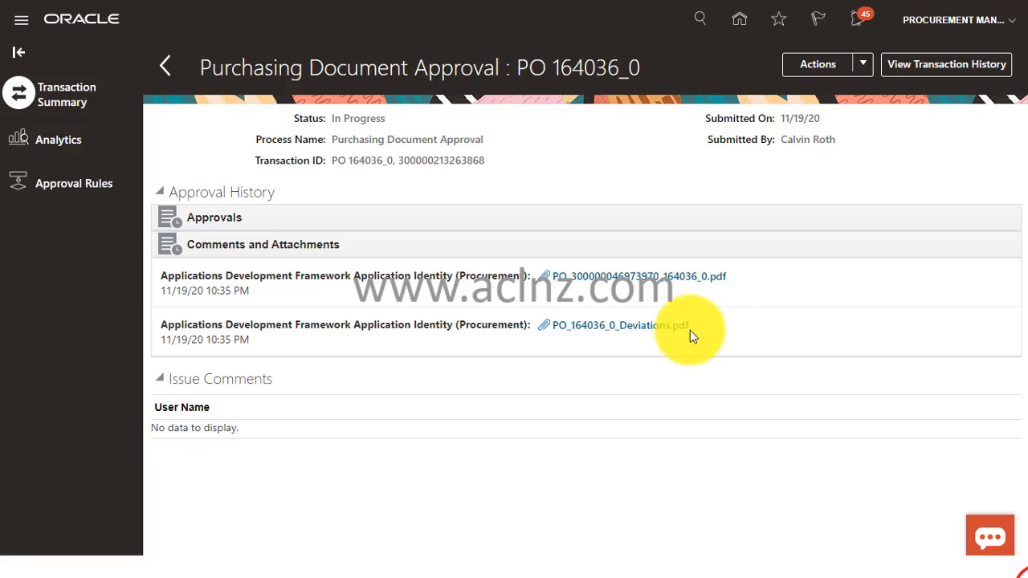
mouse_move(832, 130)
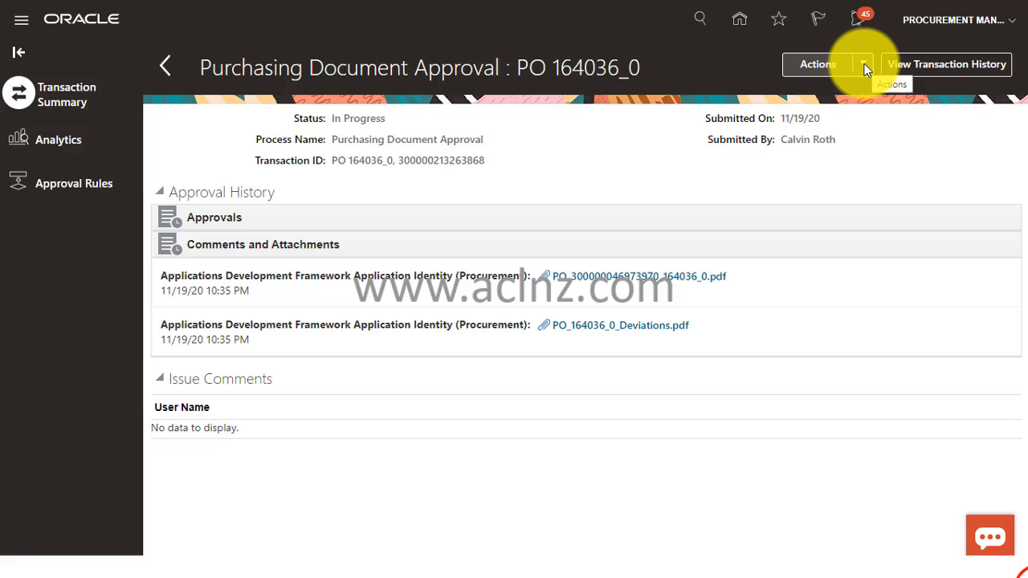
Show the Actions menu for the PO 164036_0 approval to reach Reassign
click(863, 64)
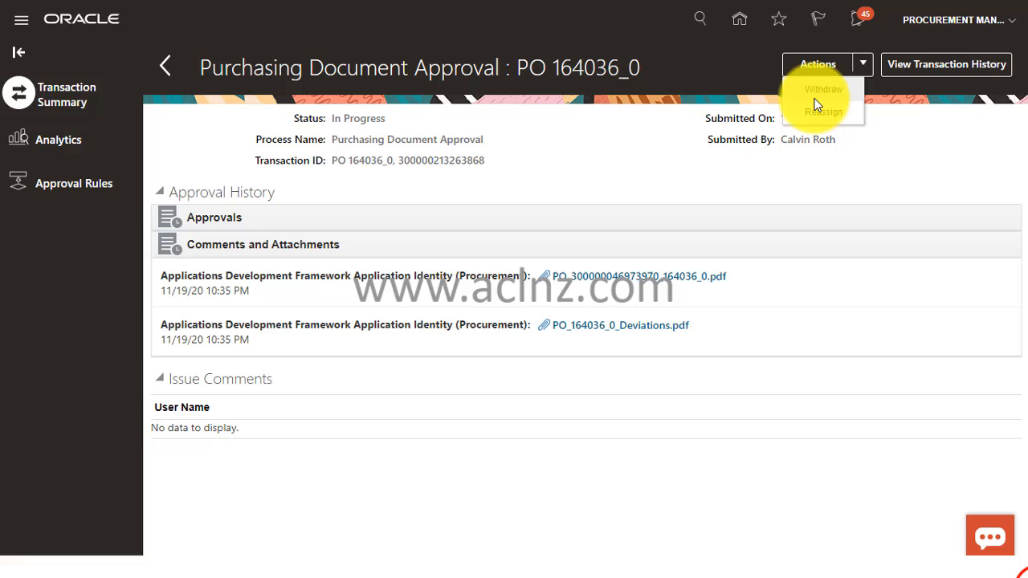
mouse_move(812, 111)
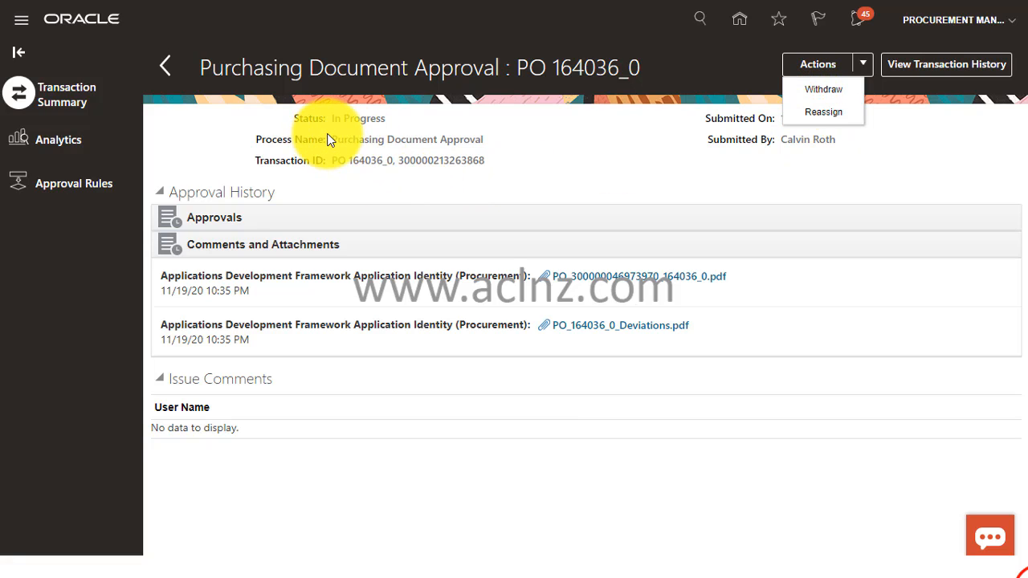
mouse_move(350, 154)
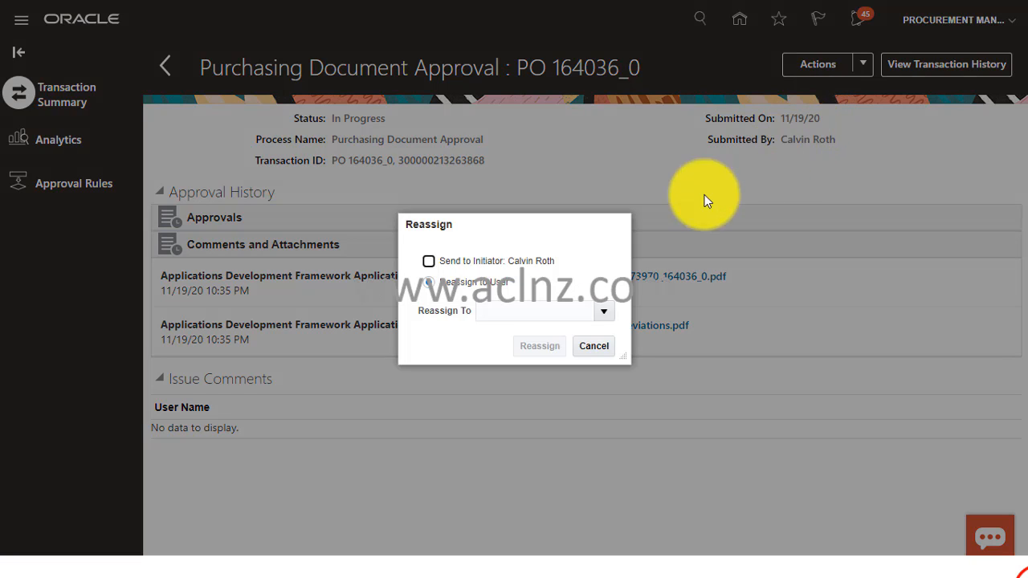
click(429, 283)
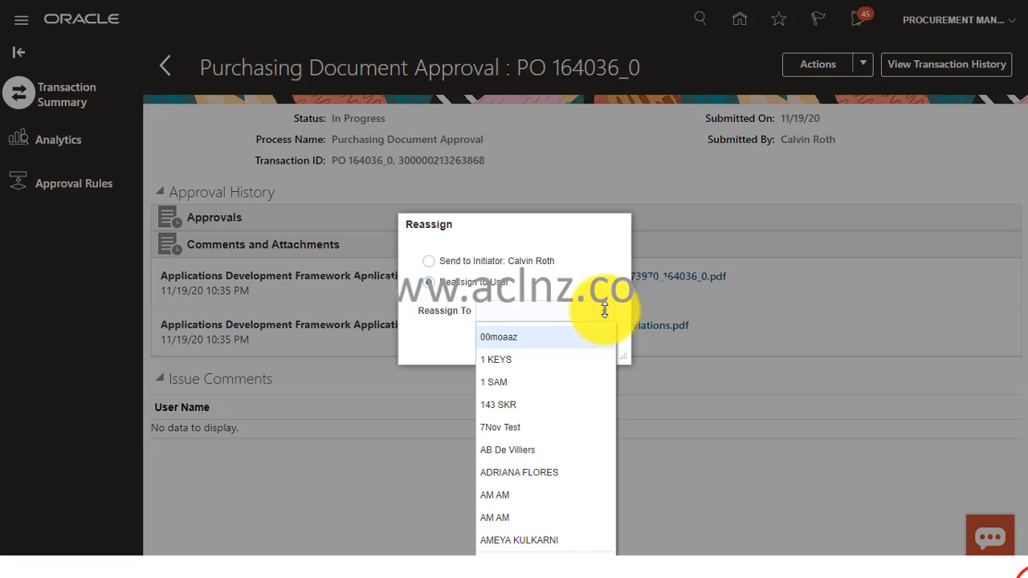
click(533, 312)
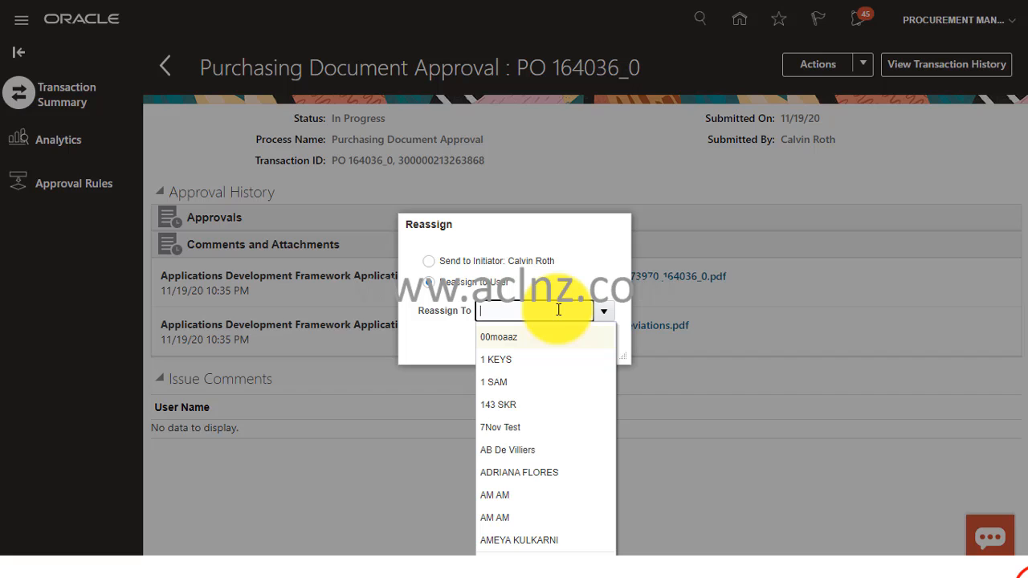
text(Cal)
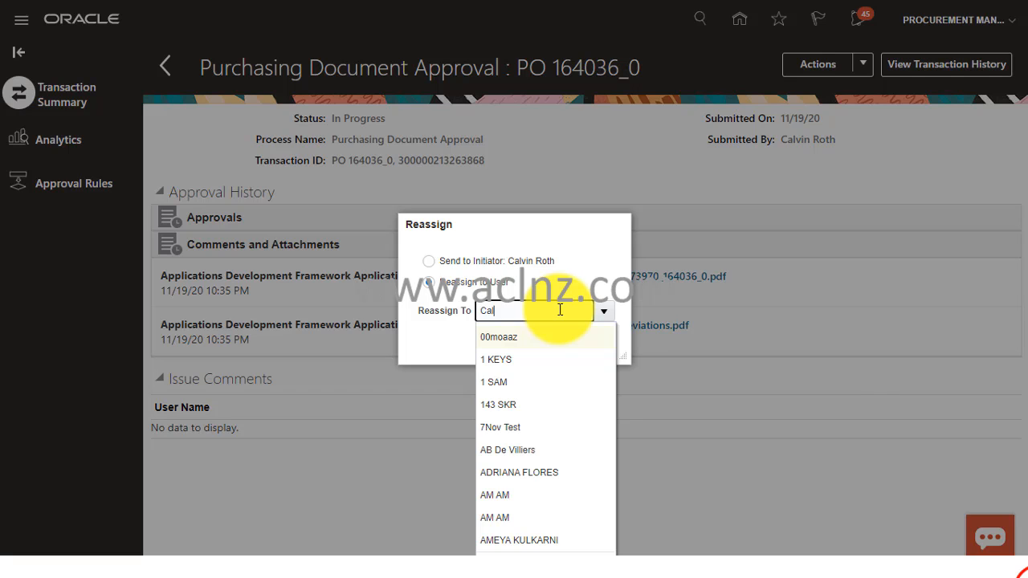
text(vin)
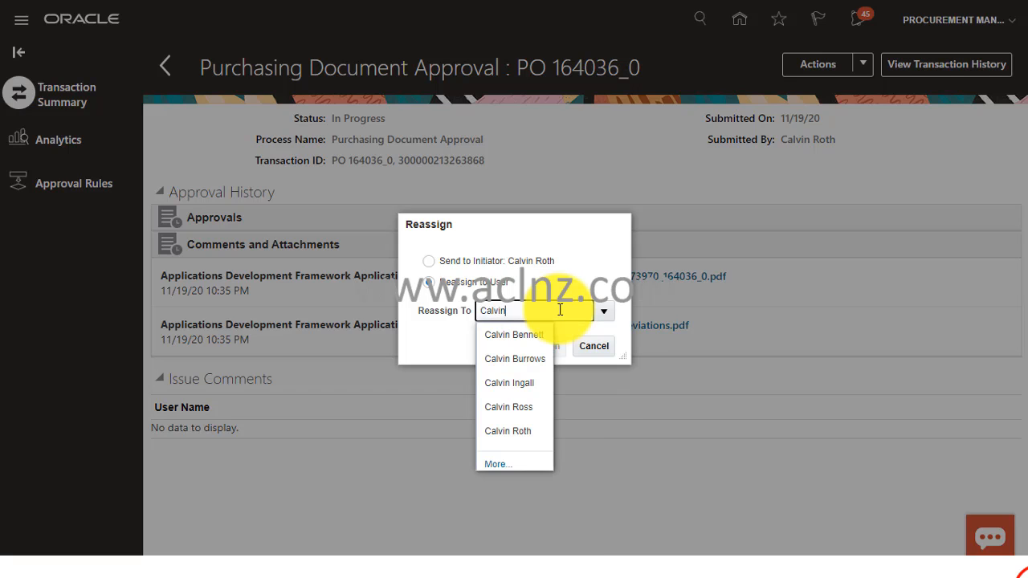
click(508, 430)
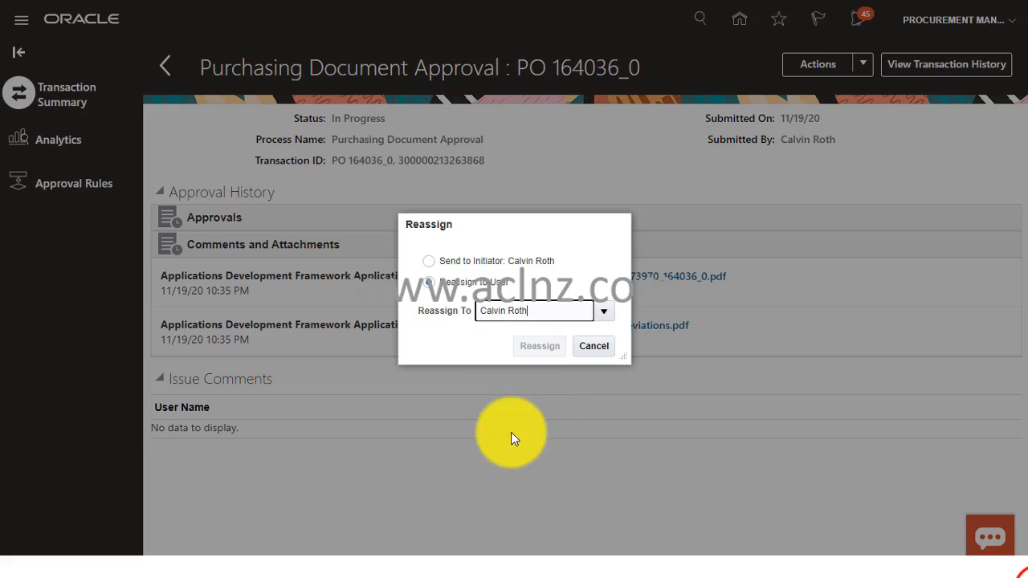
mouse_move(540, 346)
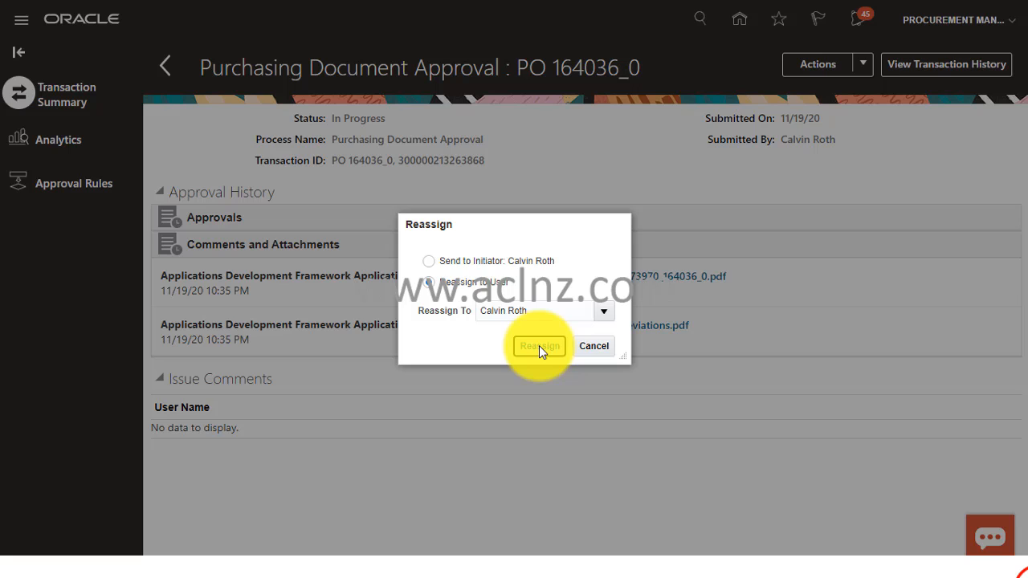
click(540, 346)
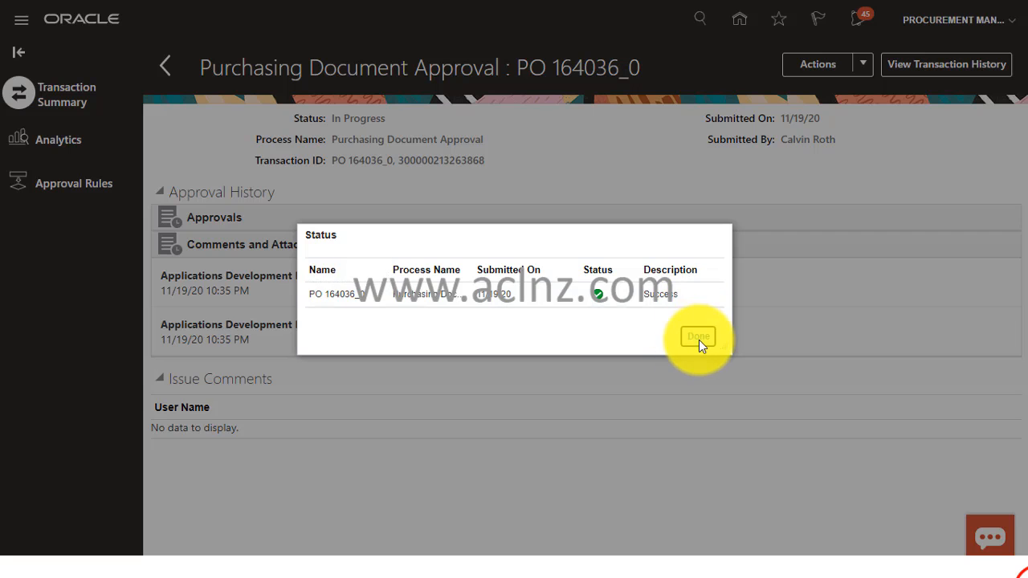
click(697, 336)
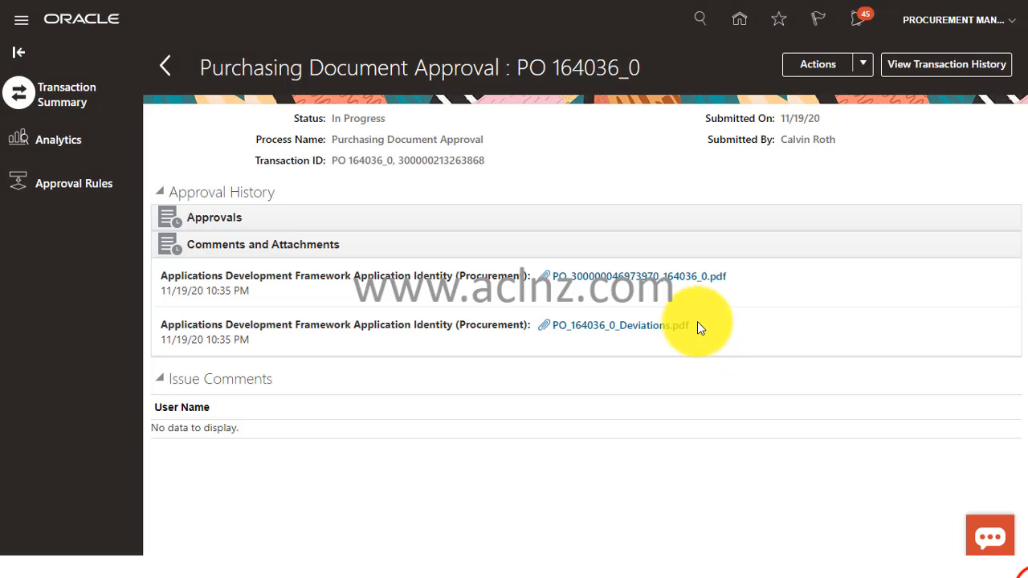
mouse_move(410, 208)
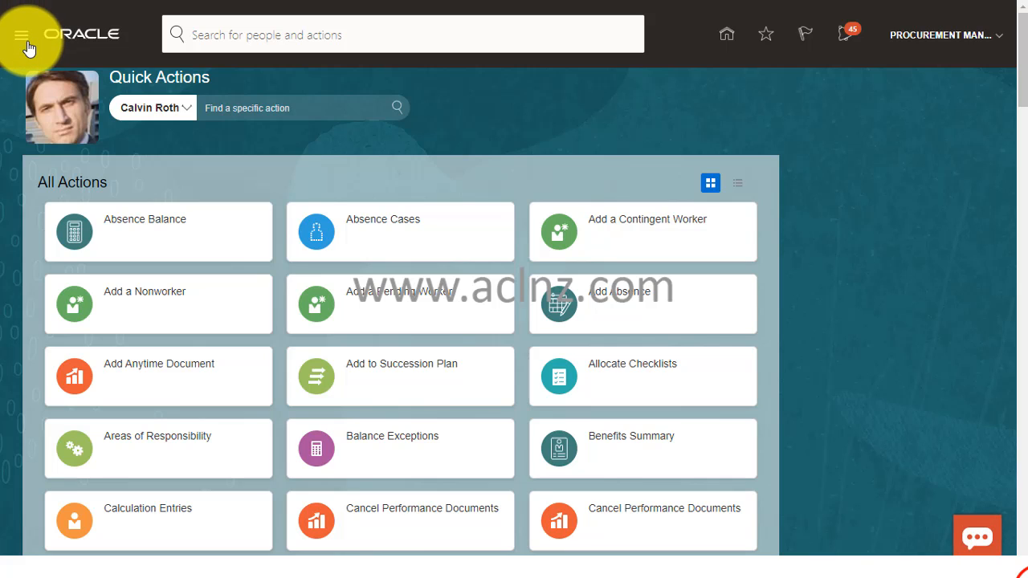
Bring up the Navigator work area list showing Procurement > Purchase Orders
click(23, 34)
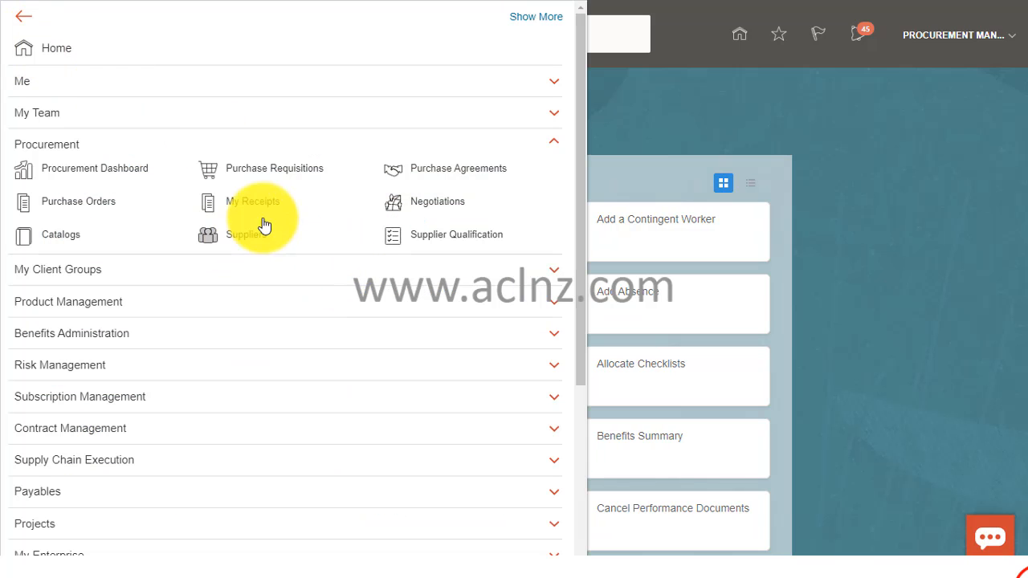
mouse_move(94, 203)
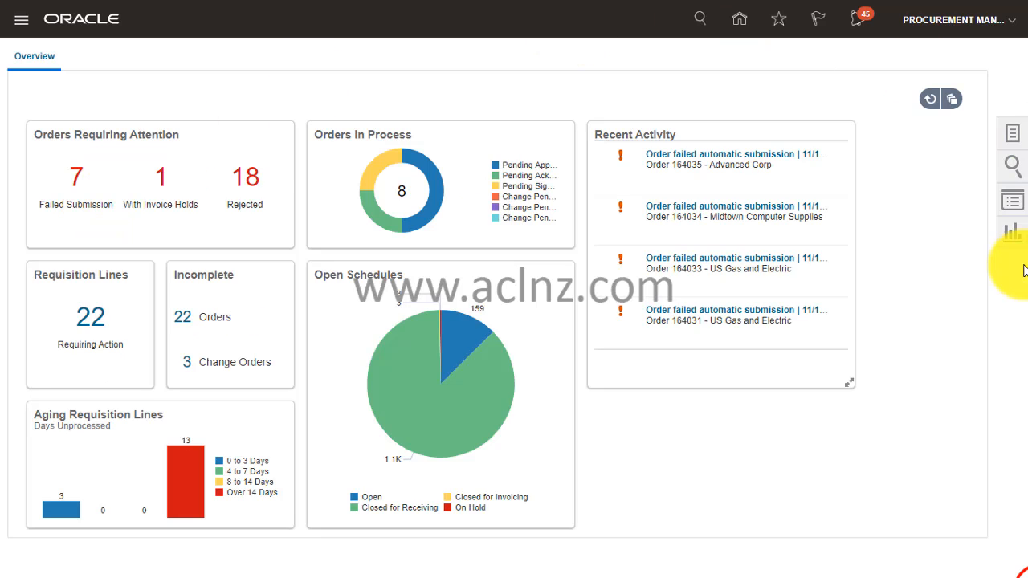
mouse_move(1012, 135)
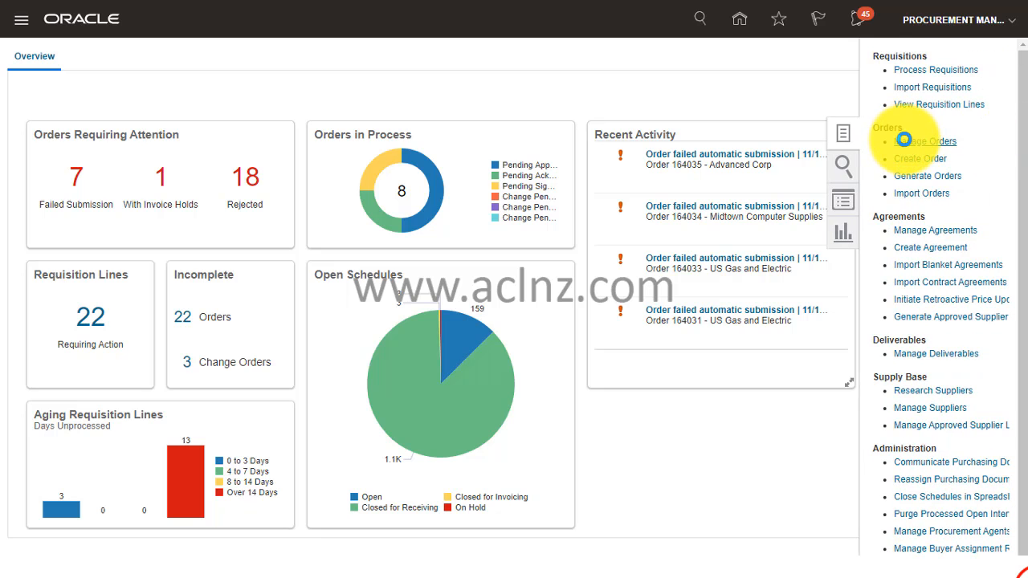
click(926, 141)
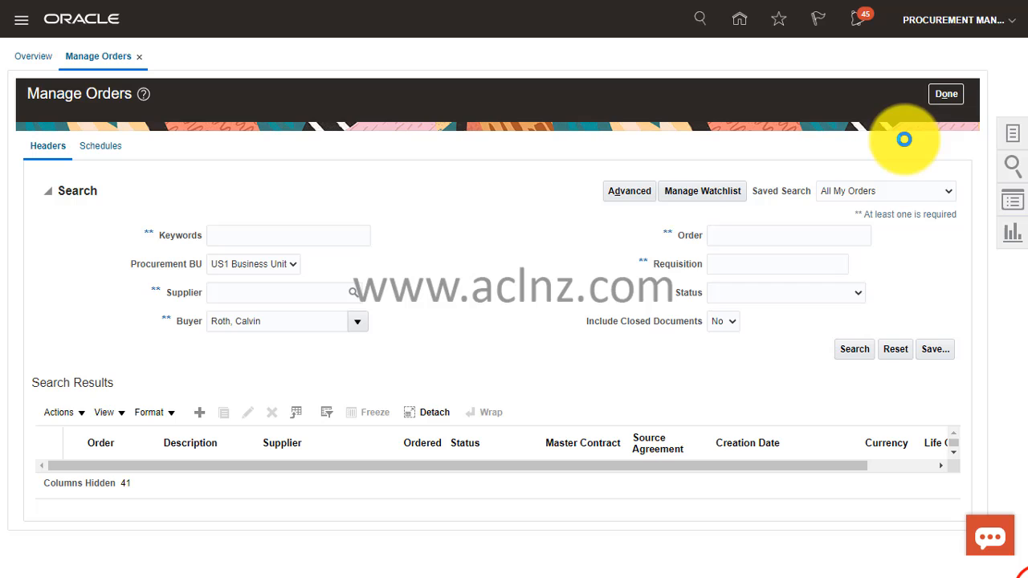
mouse_move(158, 279)
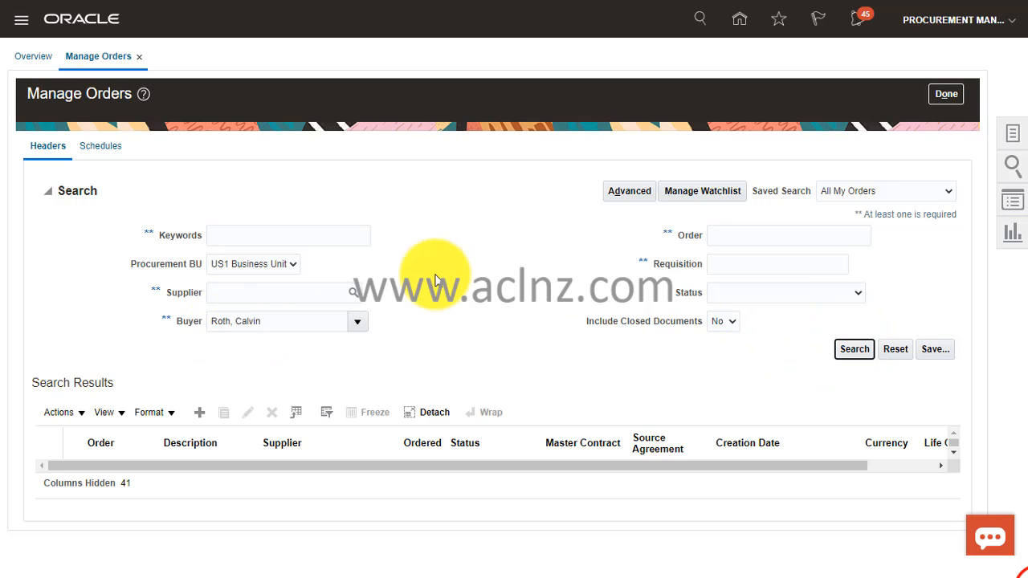
click(855, 349)
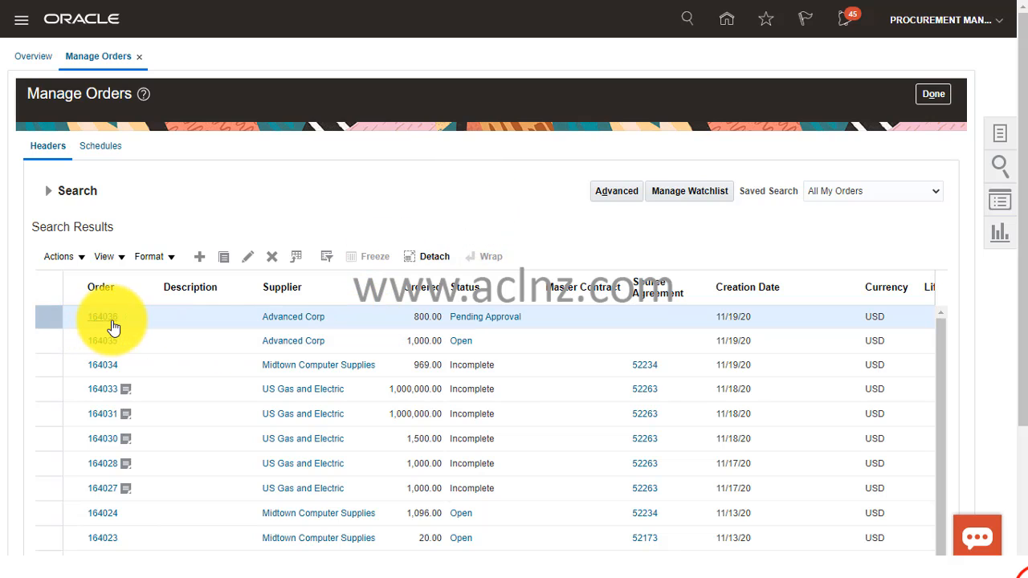
mouse_move(458, 316)
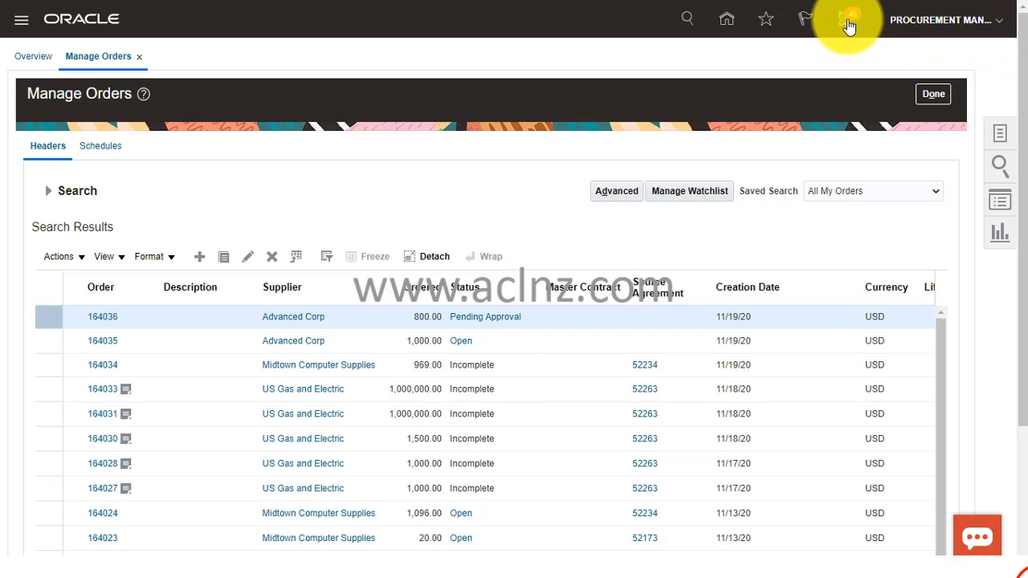
From the notifications bell, open the transferred Approve Purchase Order 164036 request
click(848, 19)
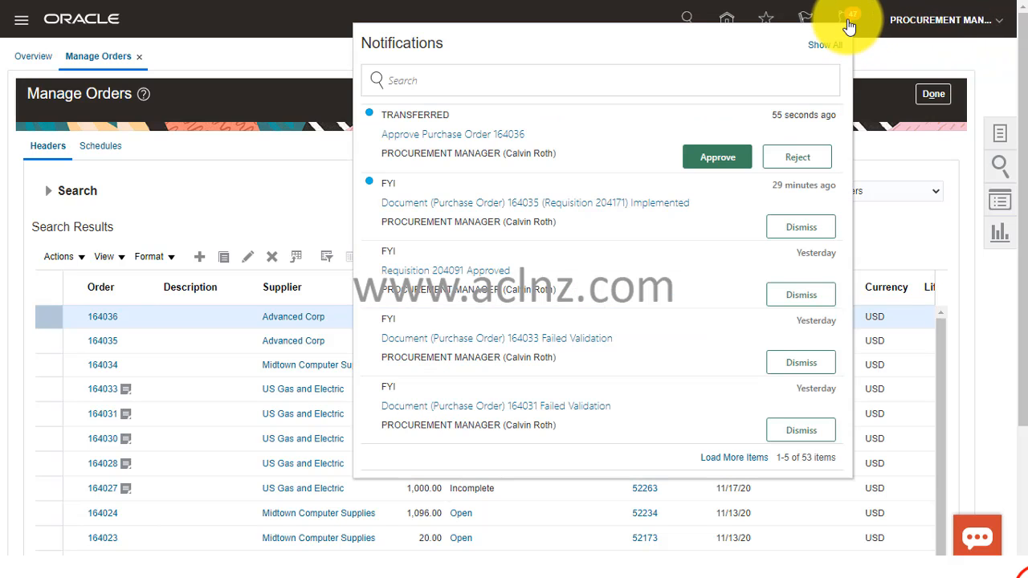
mouse_move(386, 121)
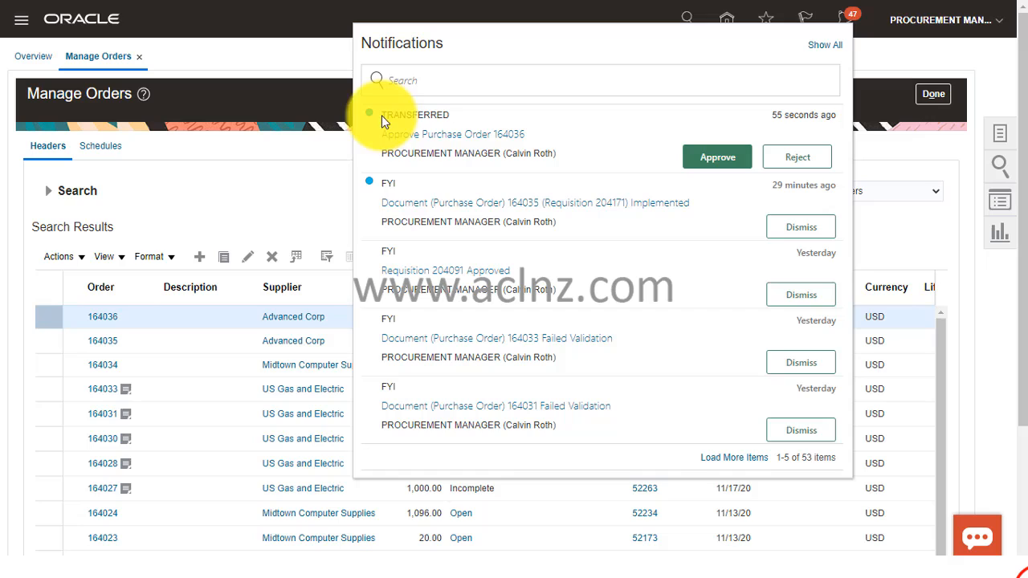
mouse_move(389, 141)
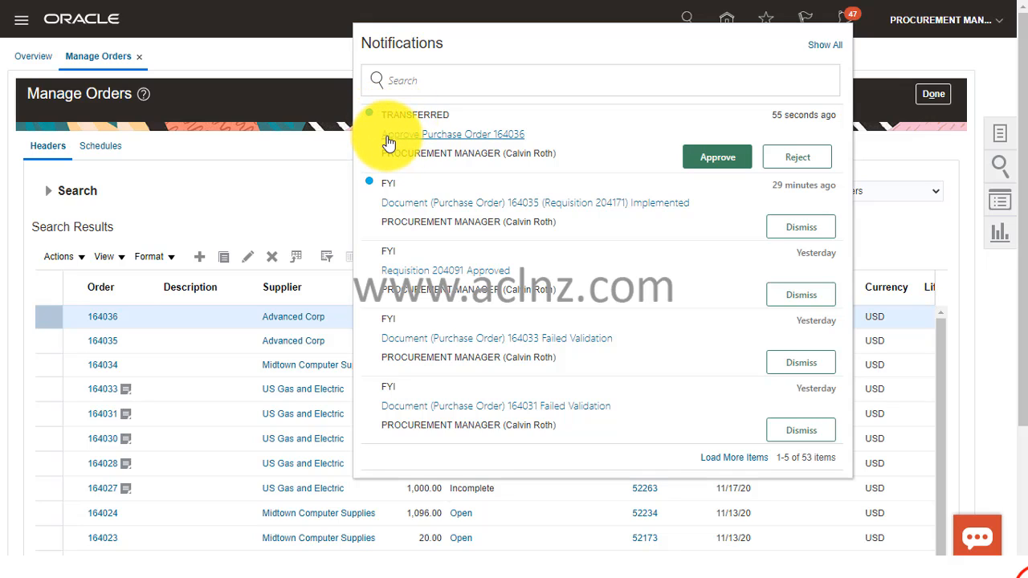
mouse_move(501, 135)
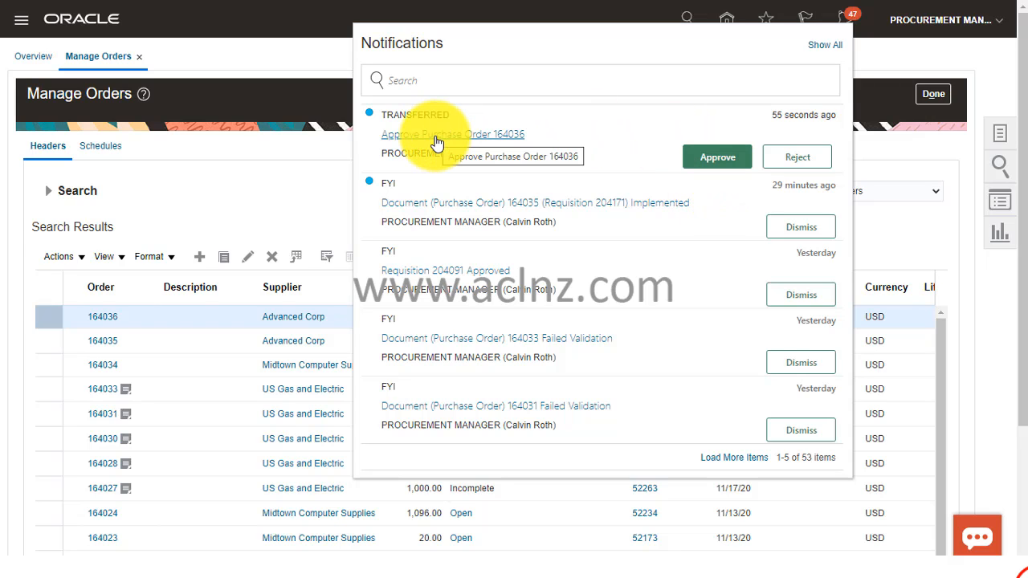
click(453, 135)
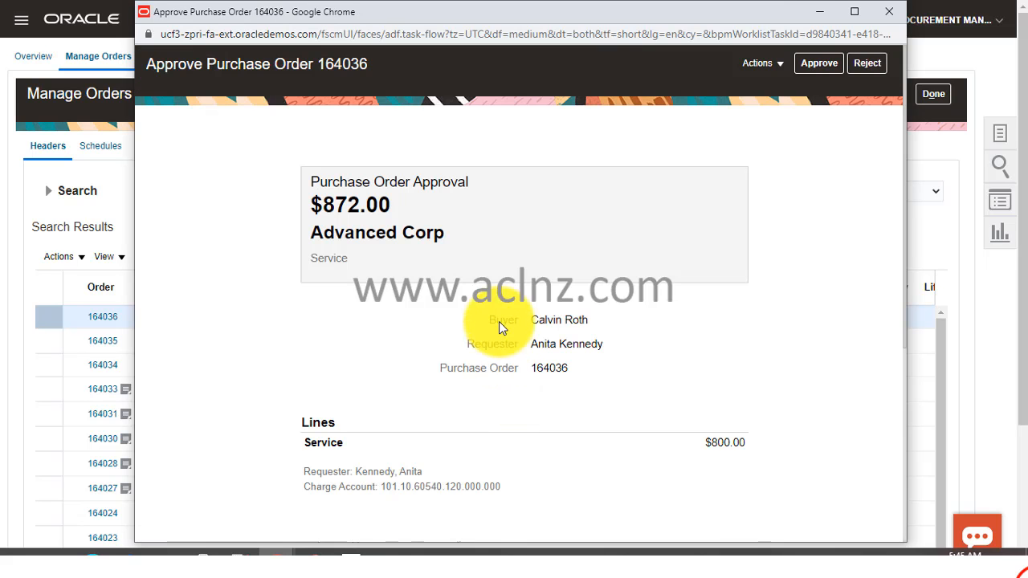
mouse_move(494, 309)
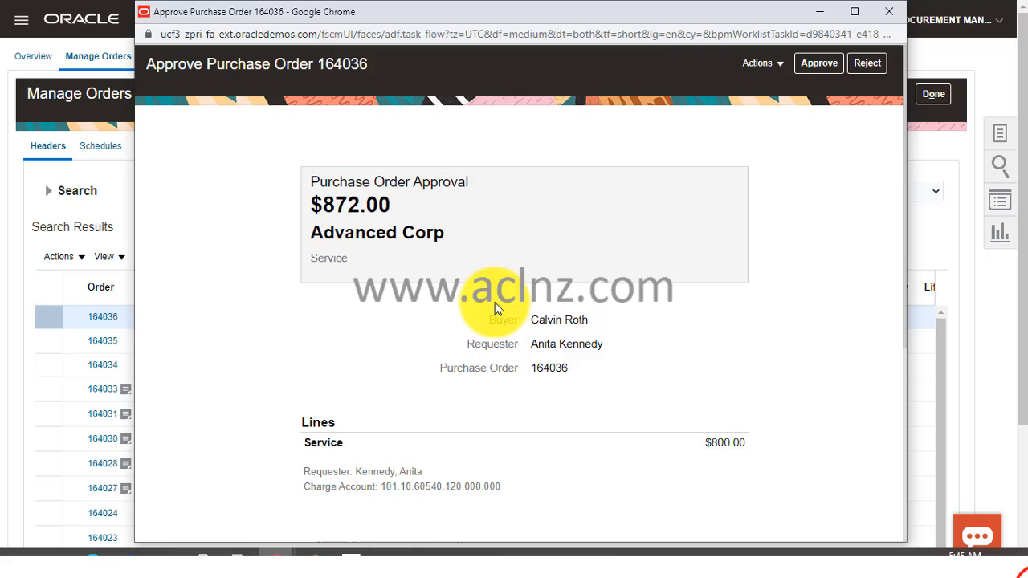
scroll(down, 3)
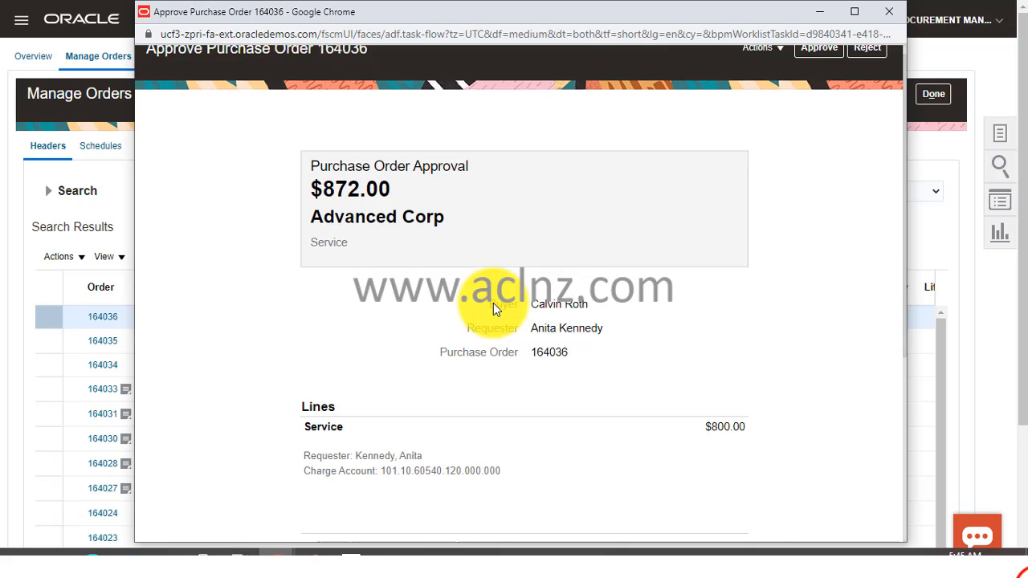
scroll(down, 3)
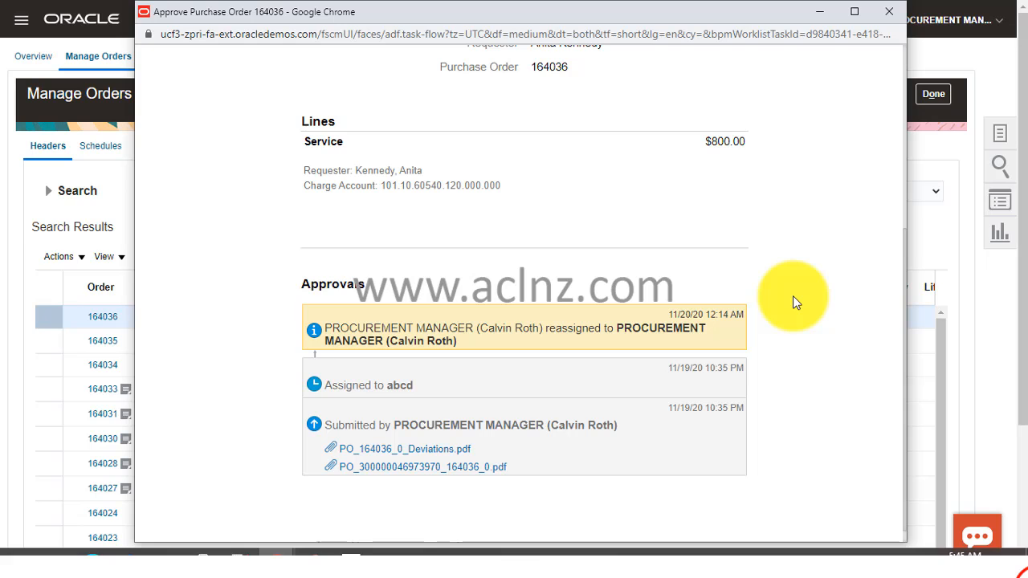
mouse_move(480, 330)
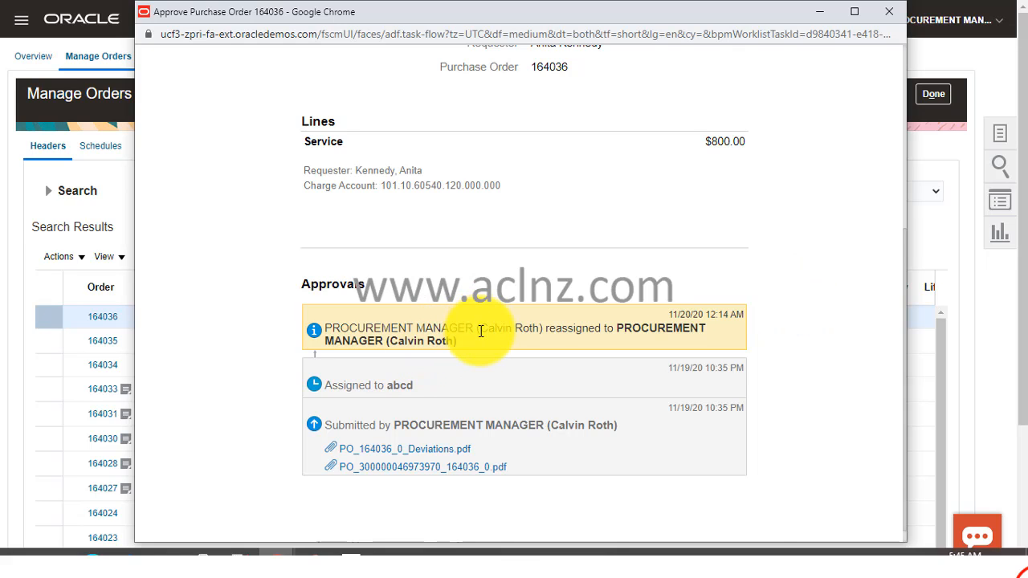
mouse_move(472, 359)
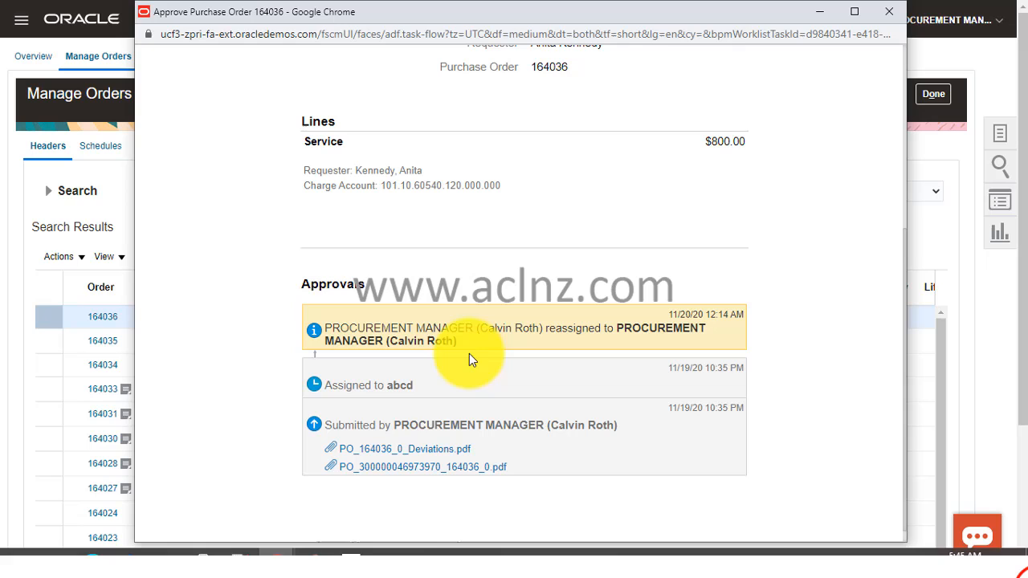
mouse_move(395, 392)
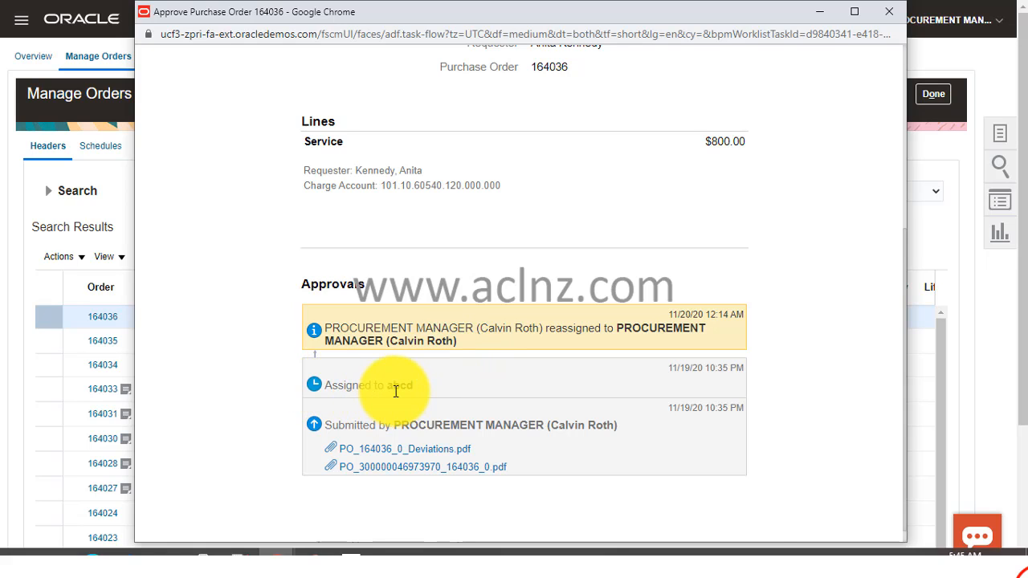
mouse_move(398, 401)
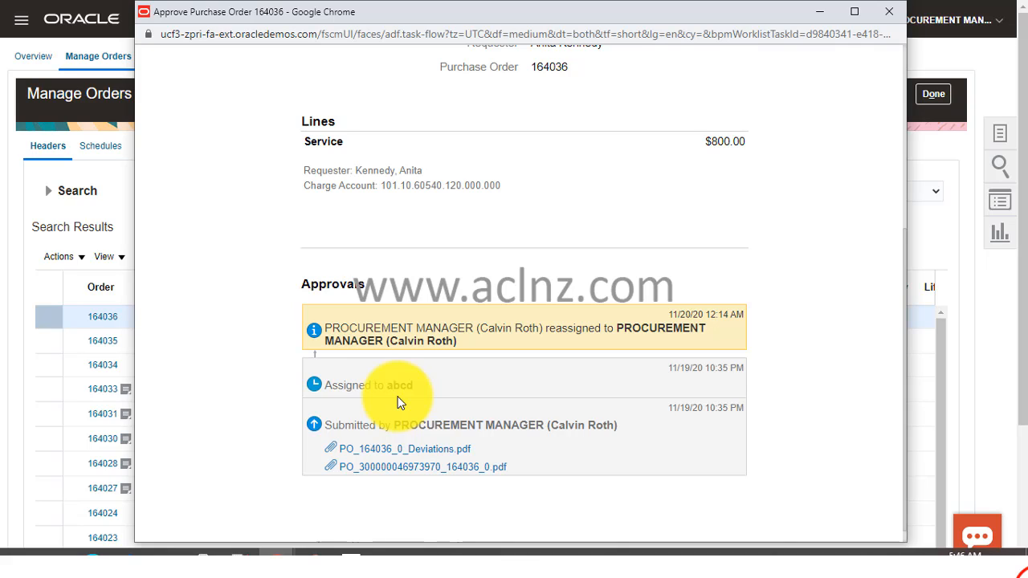
mouse_move(779, 329)
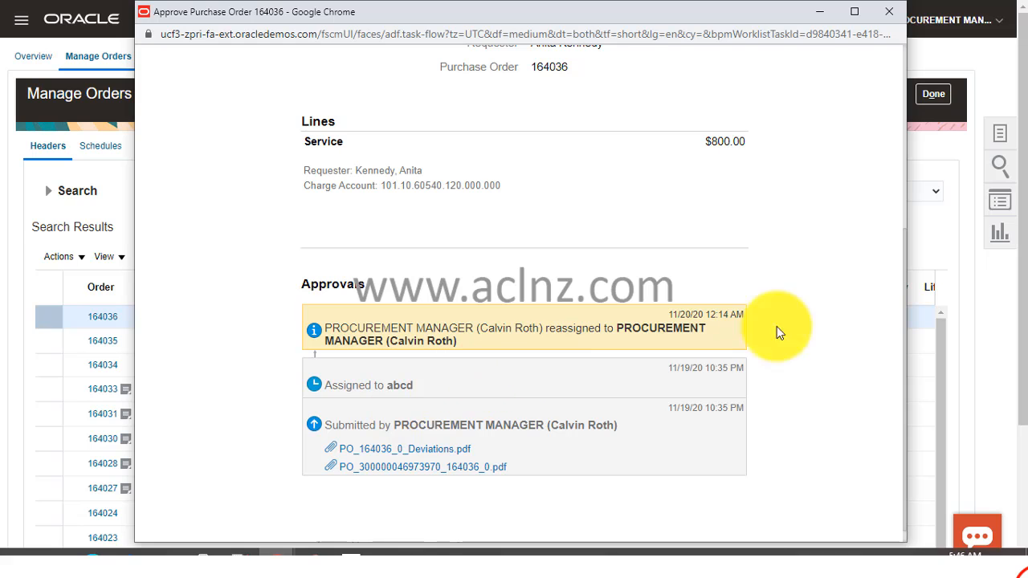
scroll(up, 3)
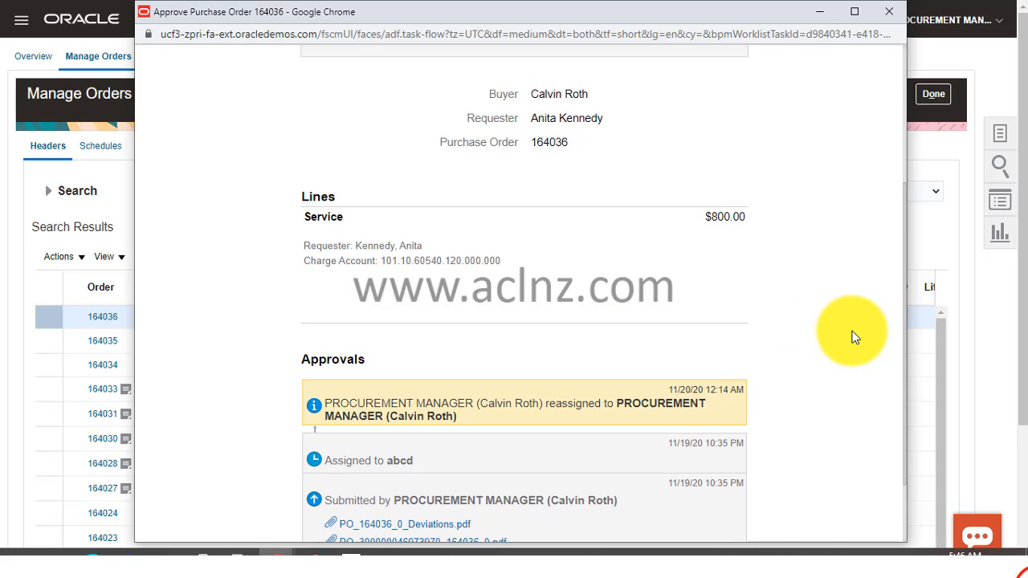
scroll(down, 3)
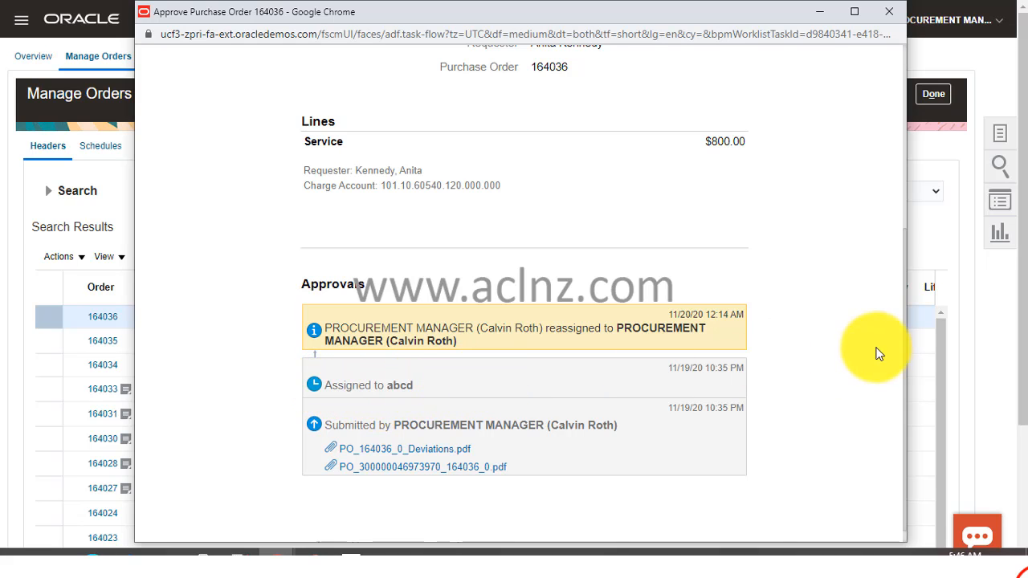
scroll(up, 3)
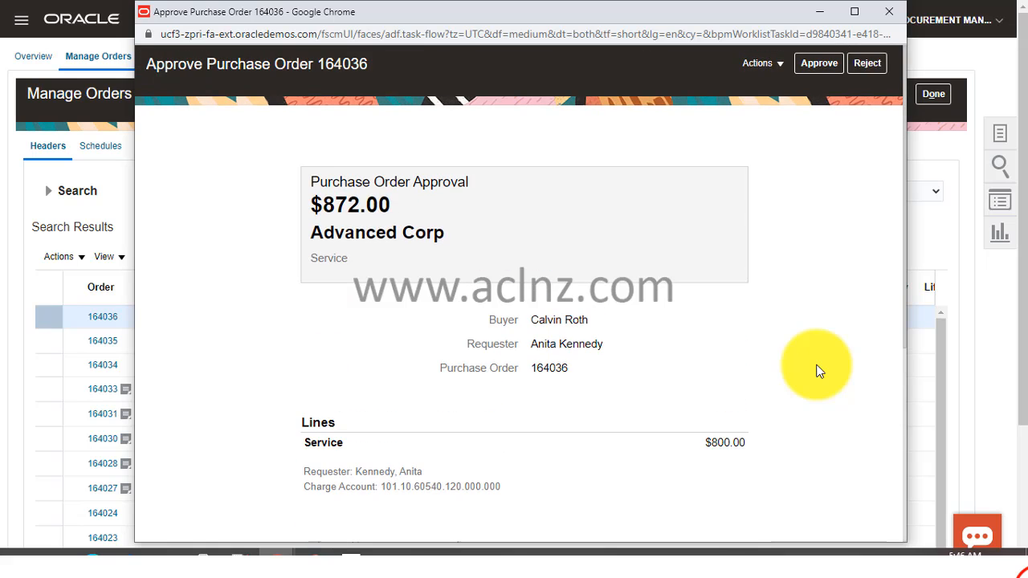
scroll(down, 3)
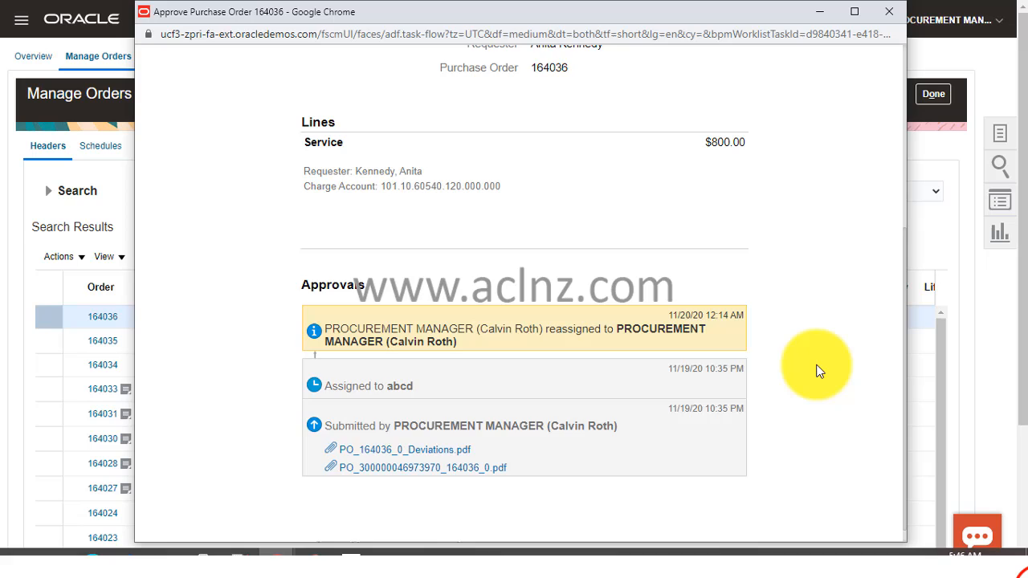
scroll(up, 3)
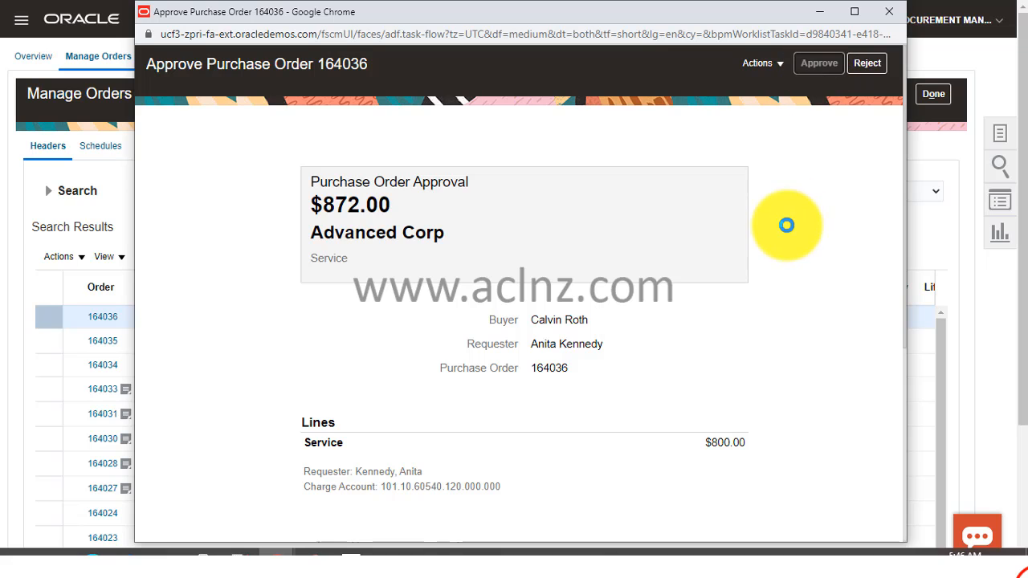
Approve purchase order 164036 and confirm with OK in the Approve dialog
click(819, 62)
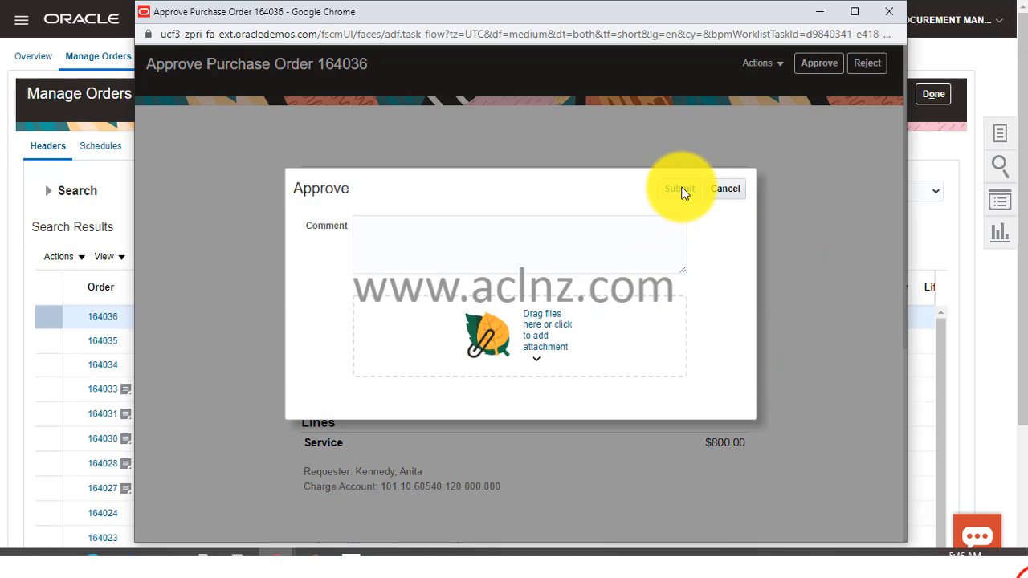
click(678, 189)
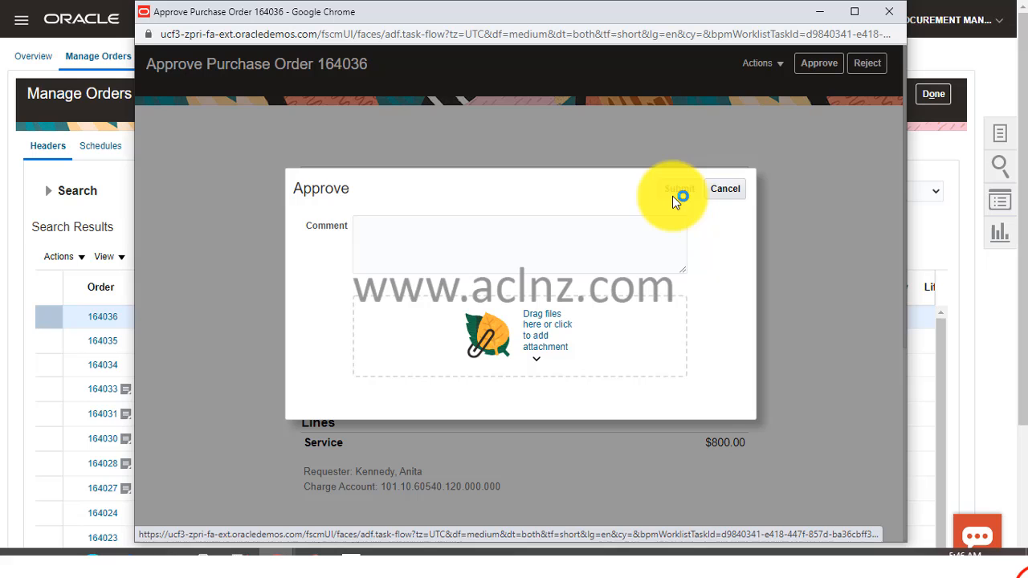
click(677, 188)
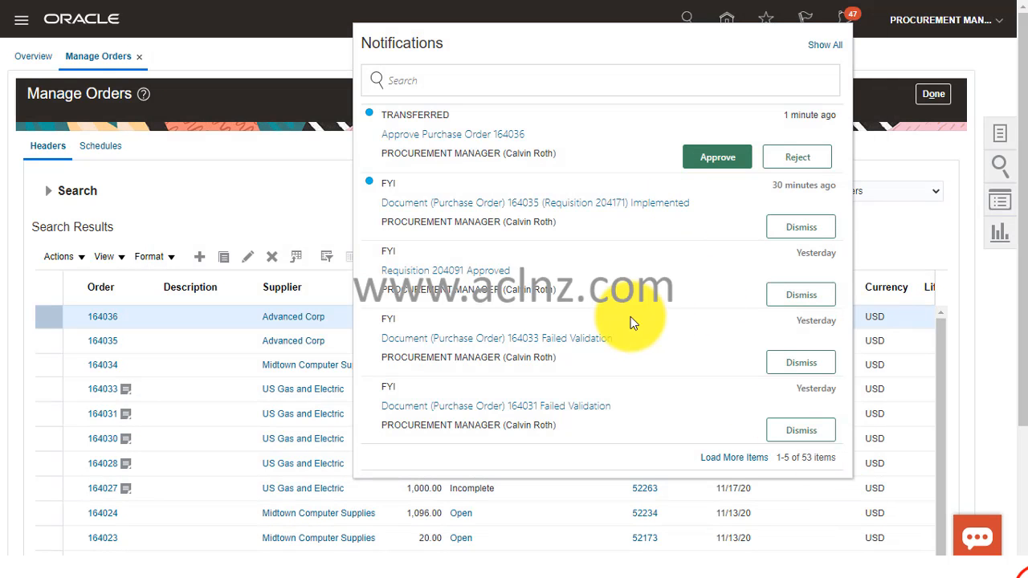
mouse_move(126, 224)
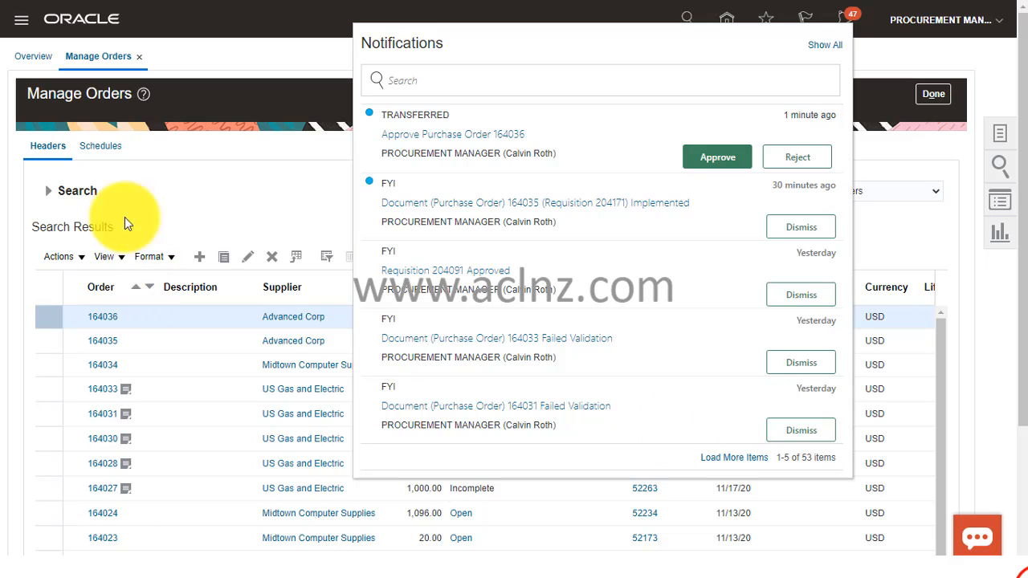
mouse_move(771, 145)
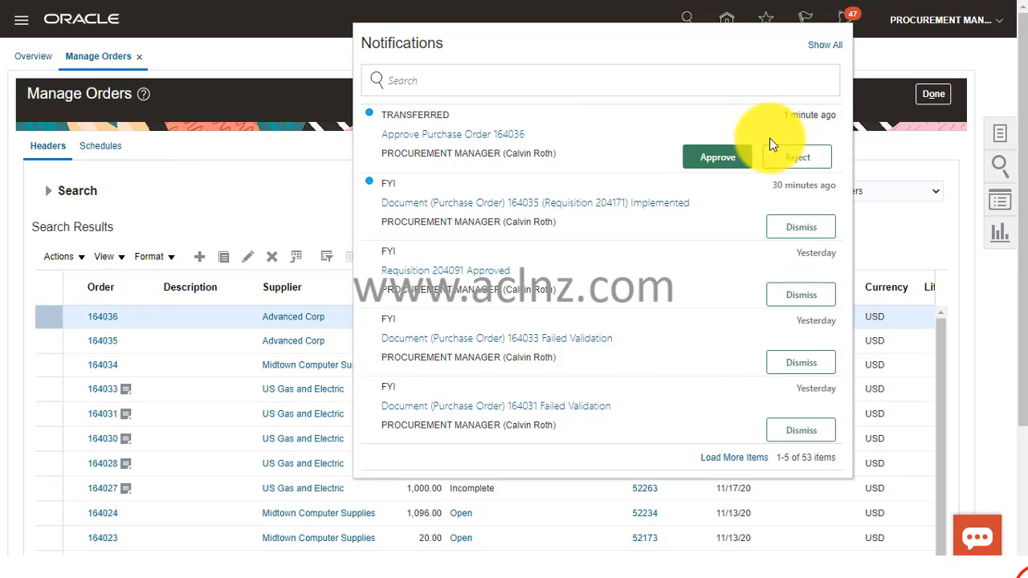
Close notifications and rerun the Manage Orders search for the same buyer
click(716, 157)
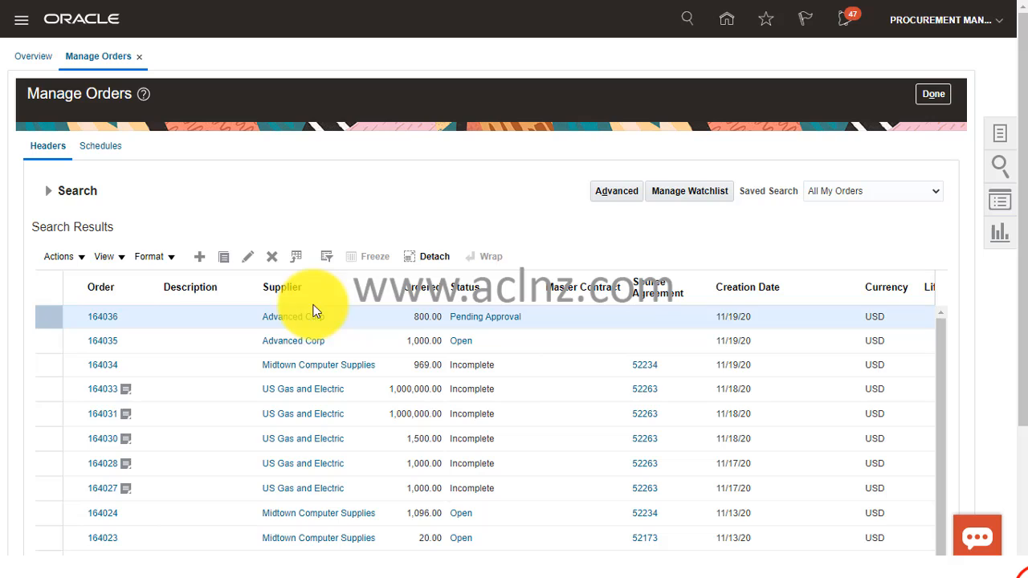
mouse_move(68, 128)
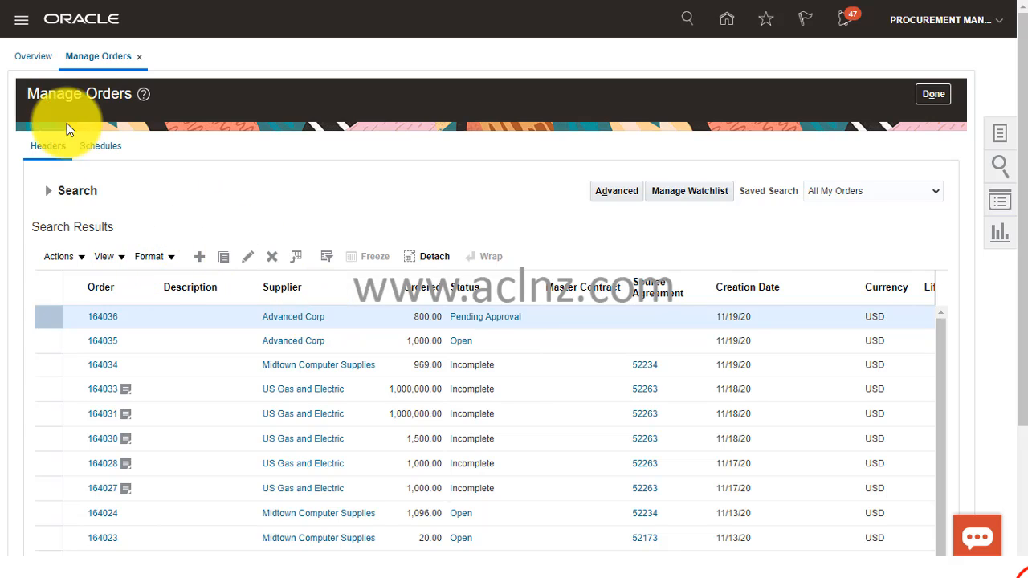
mouse_move(933, 93)
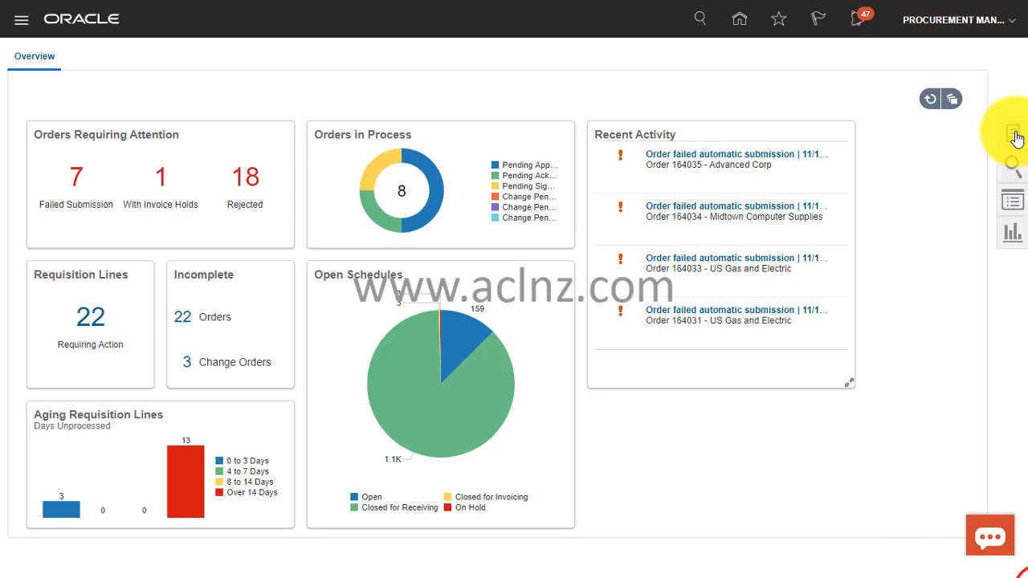
click(1013, 131)
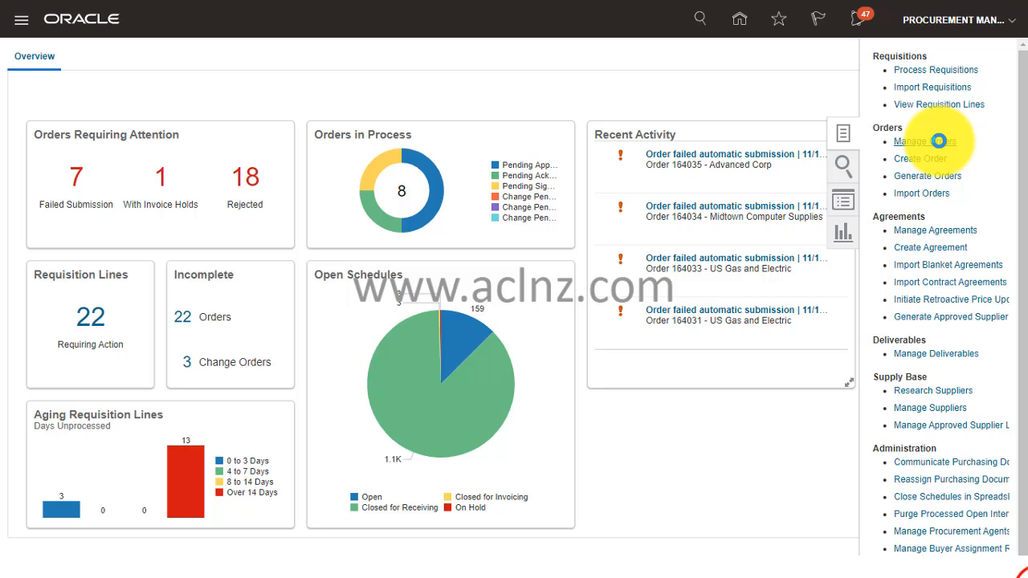
click(922, 141)
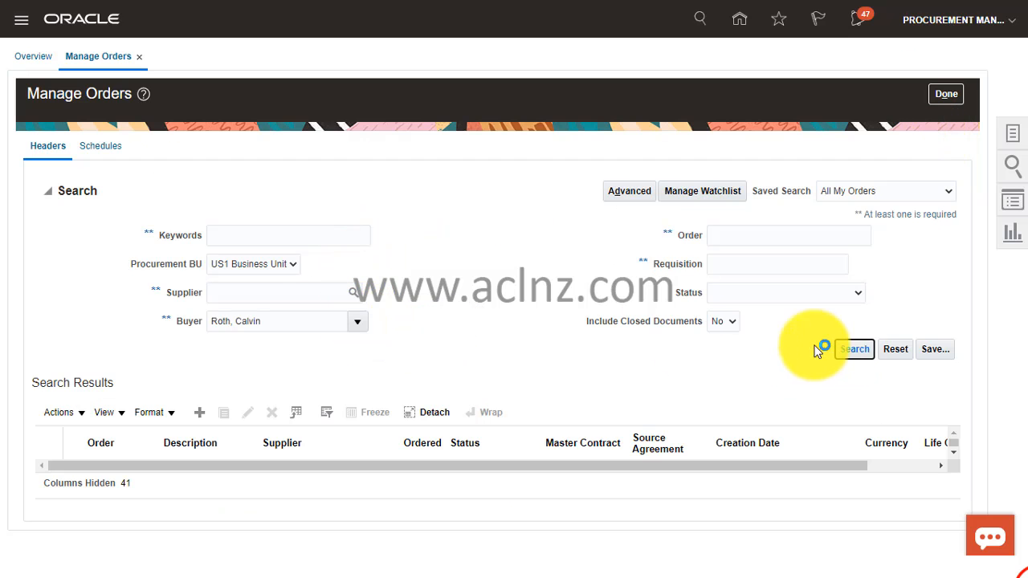
click(855, 348)
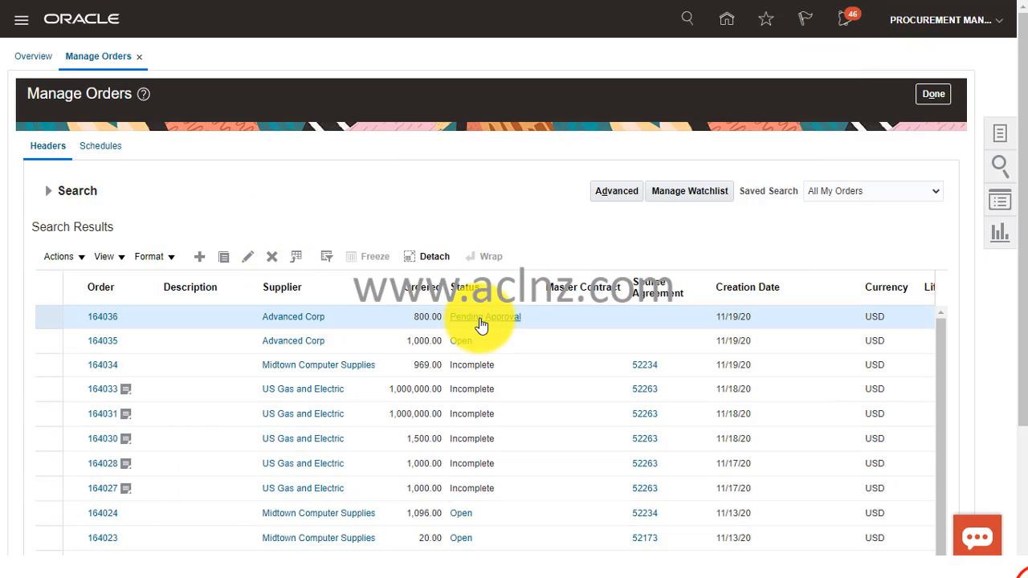
View order 164036's Action Detail, scrolling through all approved terms-stage approval steps
click(485, 316)
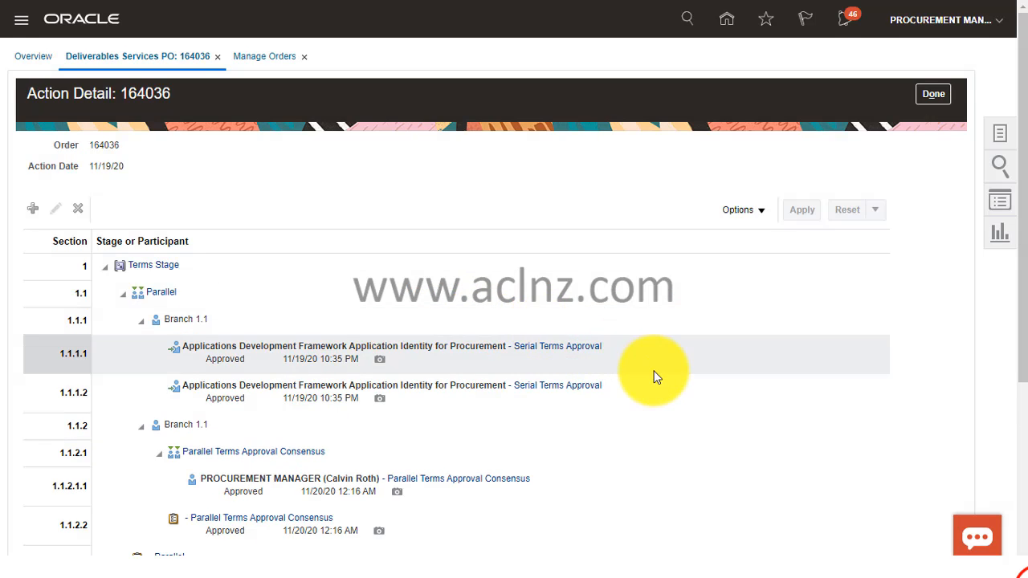
scroll(down, 3)
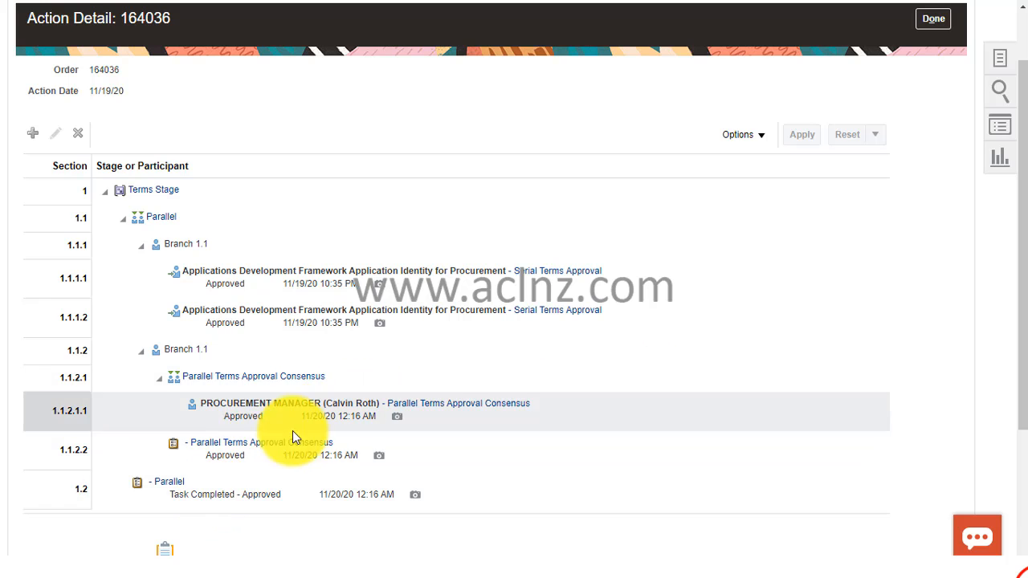
scroll(down, 3)
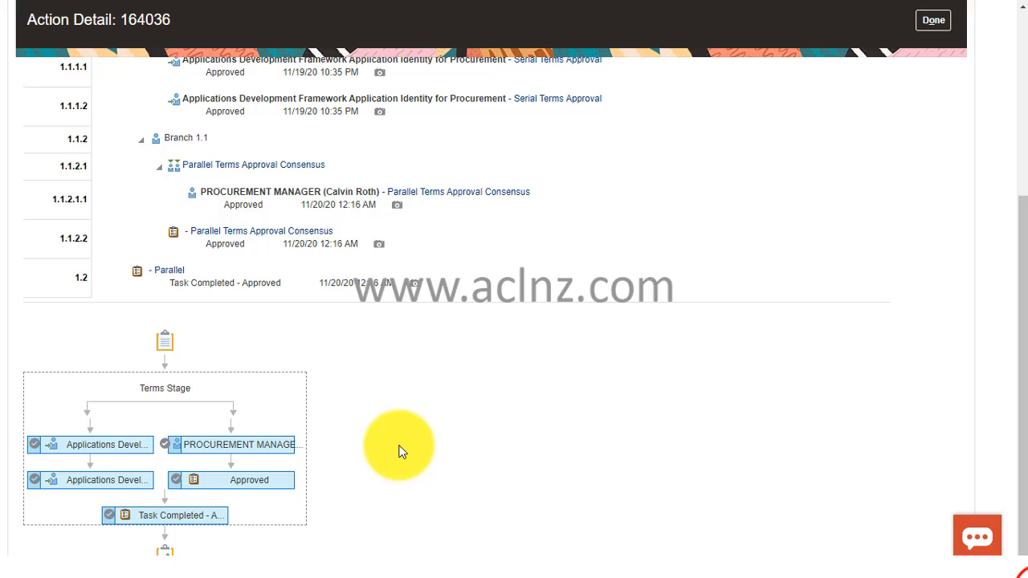
scroll(up, 3)
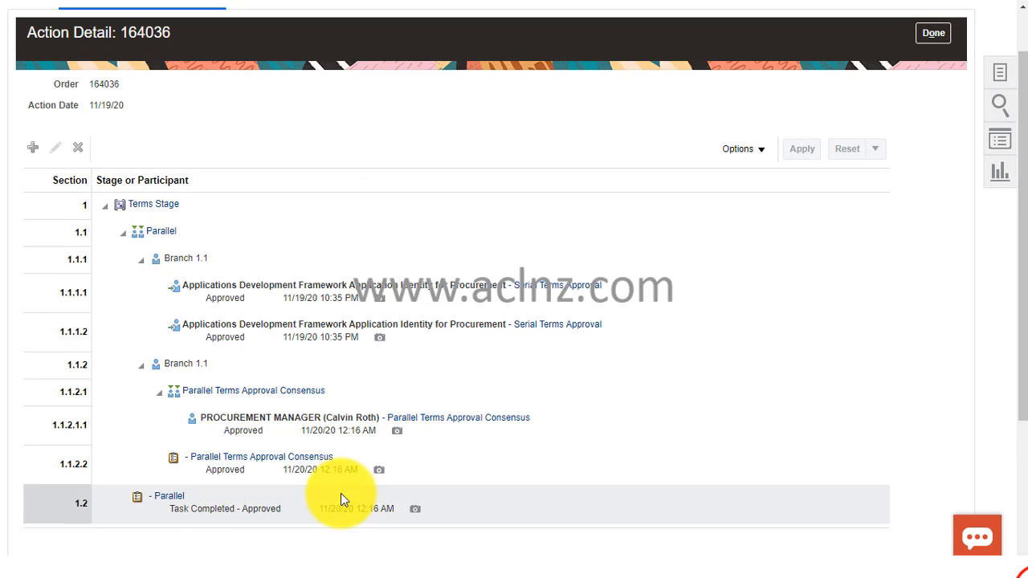
mouse_move(655, 490)
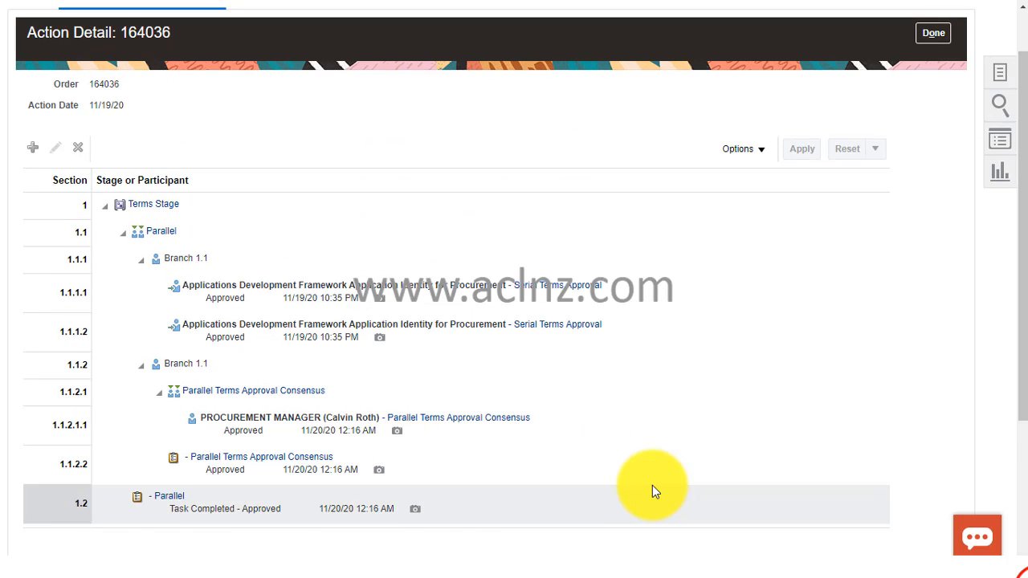
click(932, 32)
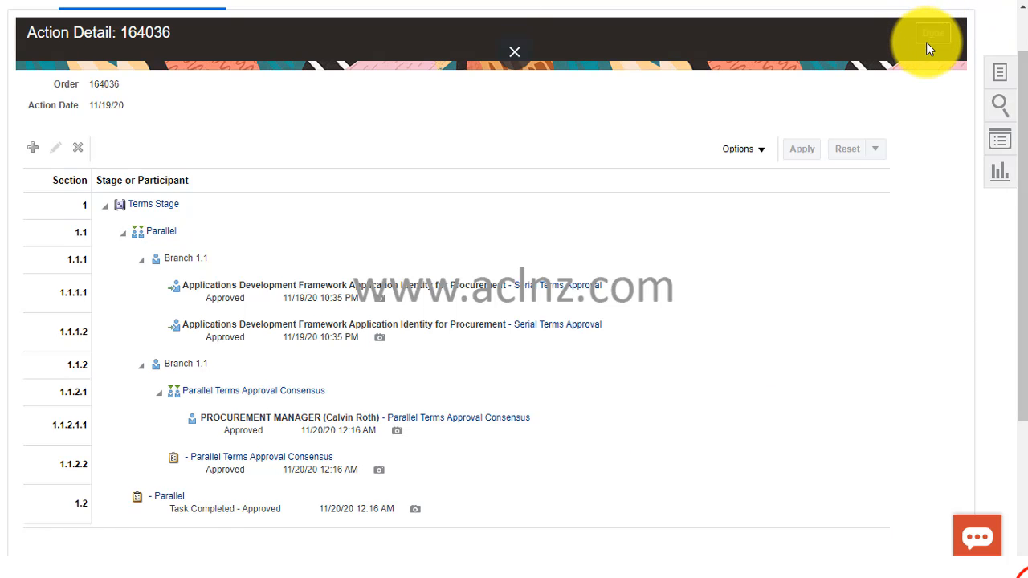
Leave Action Detail, reopen Manage Orders and refresh the buyer's order search results
click(514, 51)
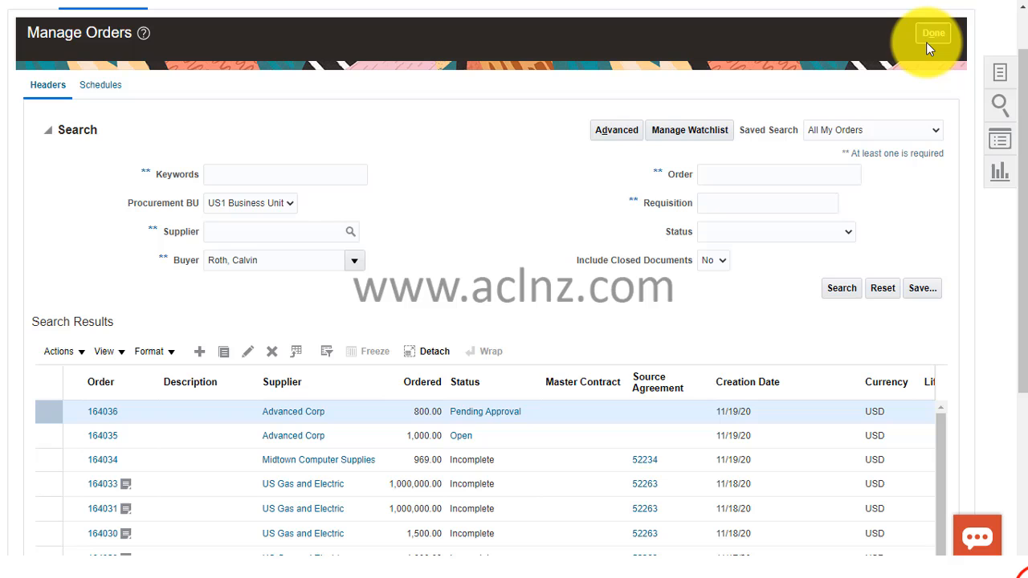
mouse_move(742, 233)
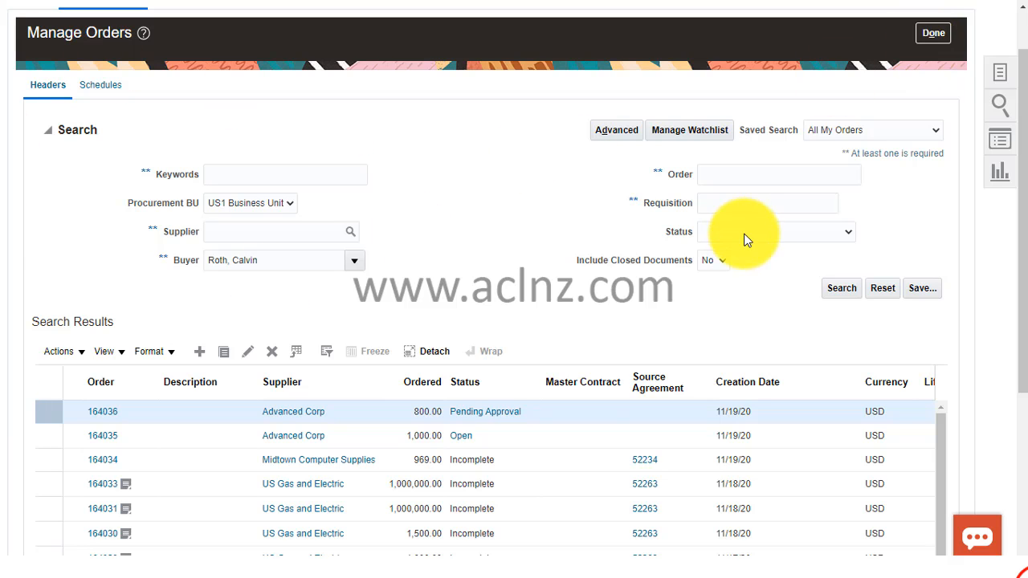
mouse_move(933, 32)
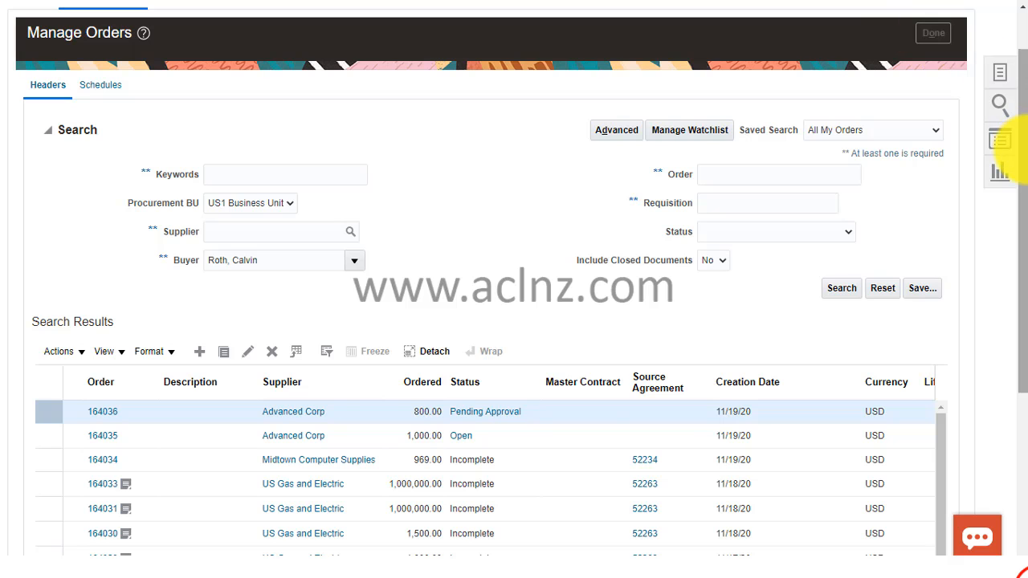
click(999, 138)
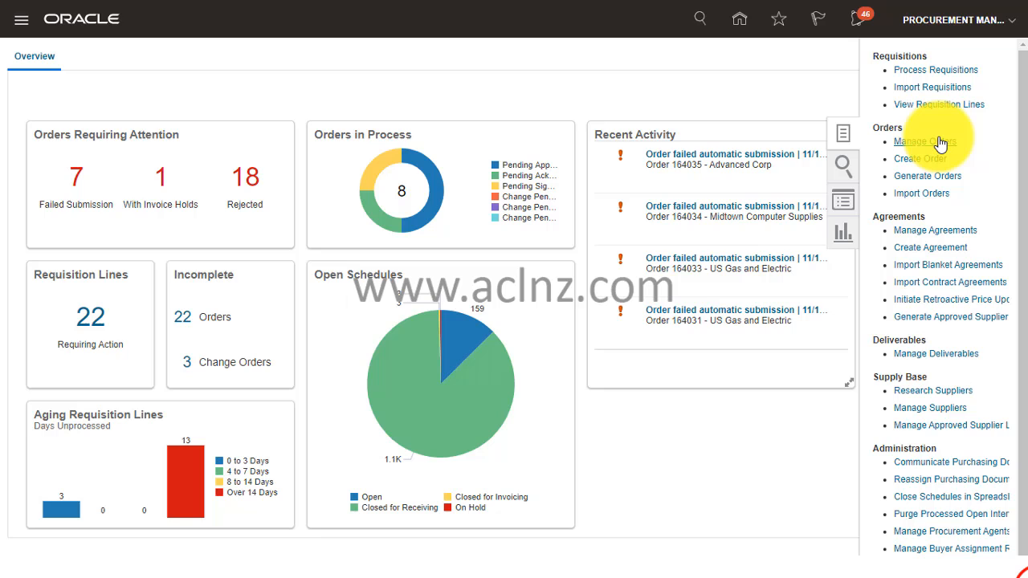
click(925, 141)
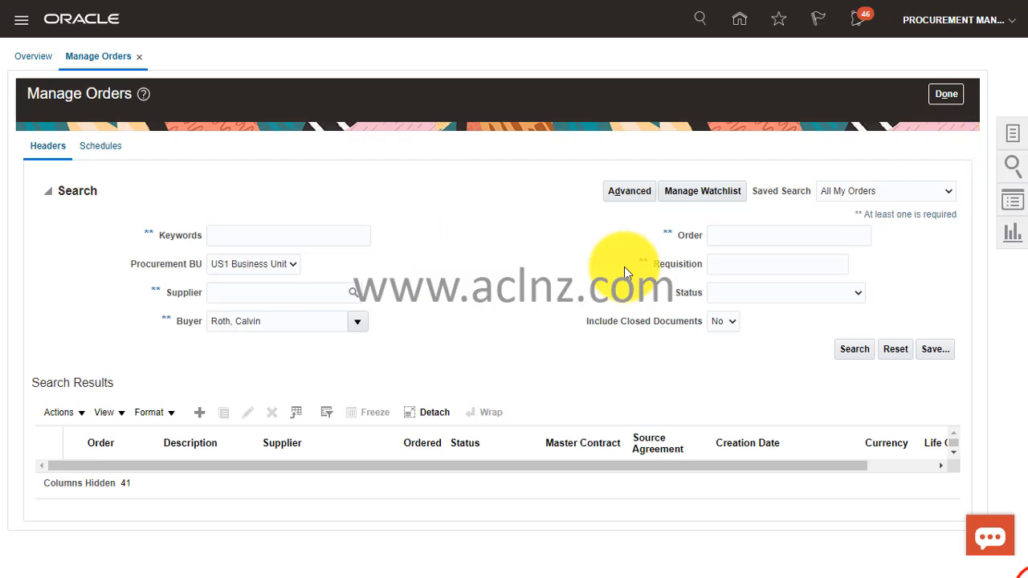
mouse_move(807, 373)
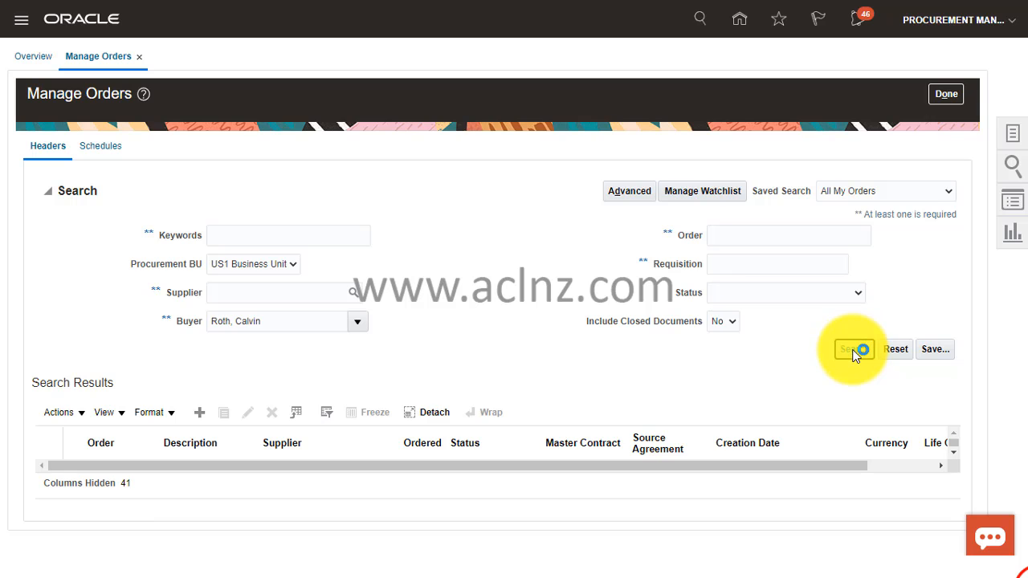
click(854, 349)
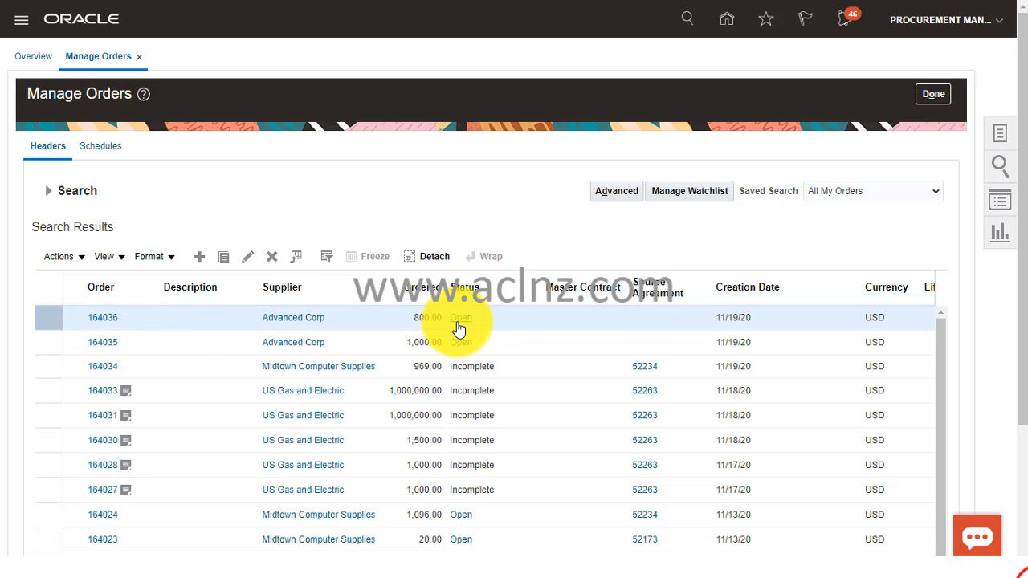
mouse_move(453, 324)
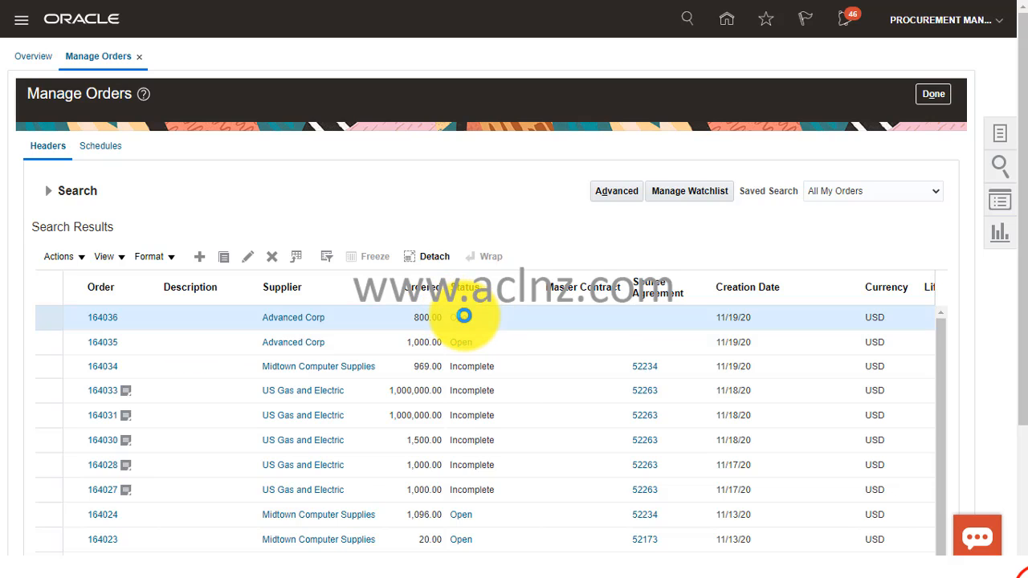
View order 164036's Document History via its Open status link
click(103, 318)
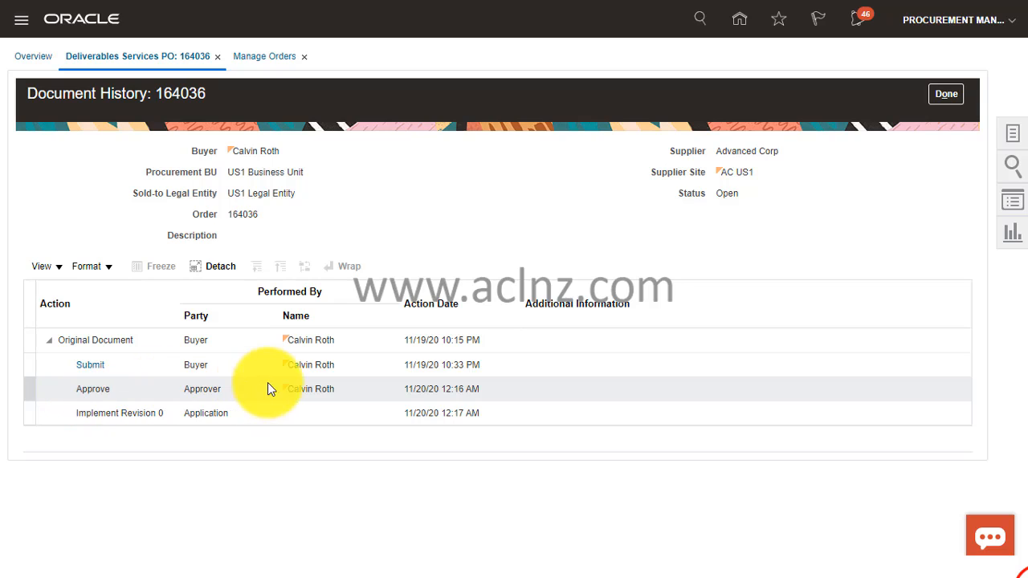
mouse_move(343, 405)
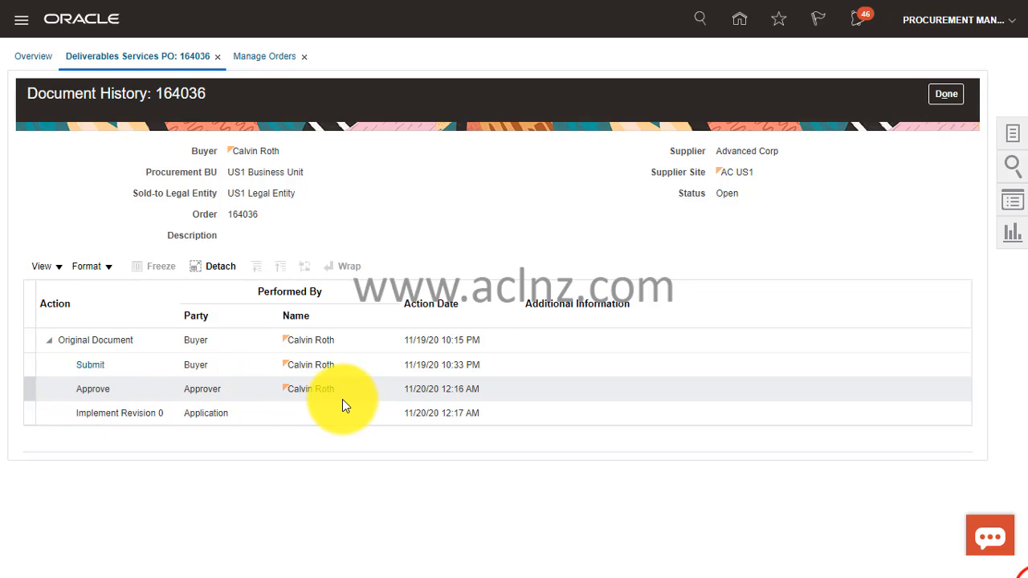
mouse_move(366, 410)
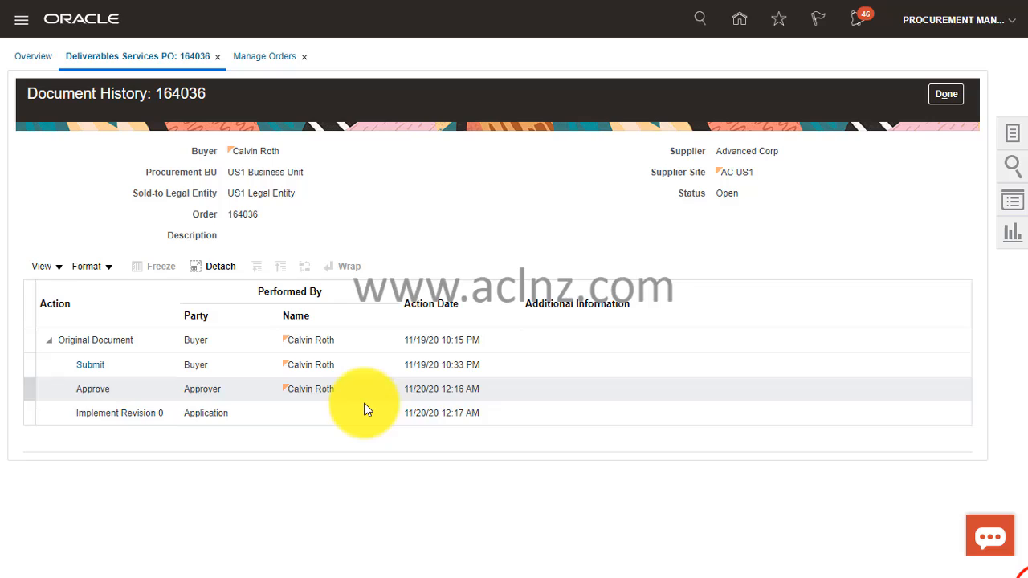